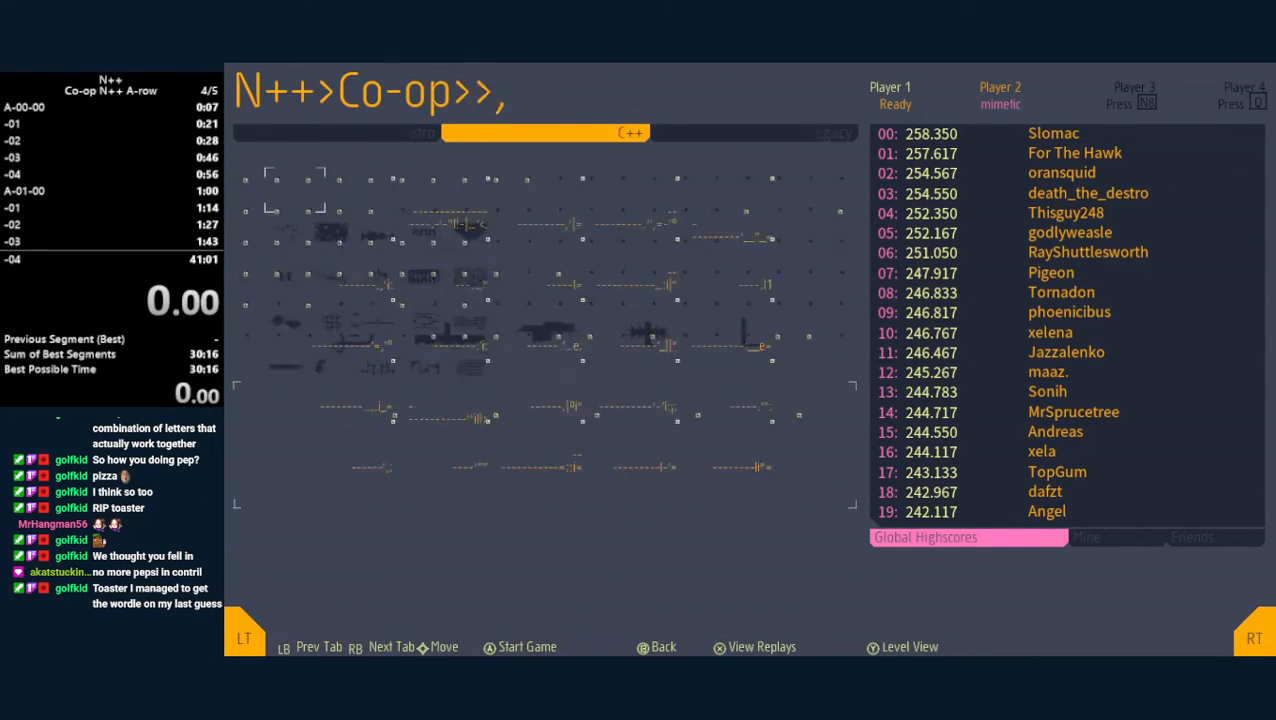
- Start the co-op A-row run and clear A-00-00 through A-01-00
left_click(520, 647)
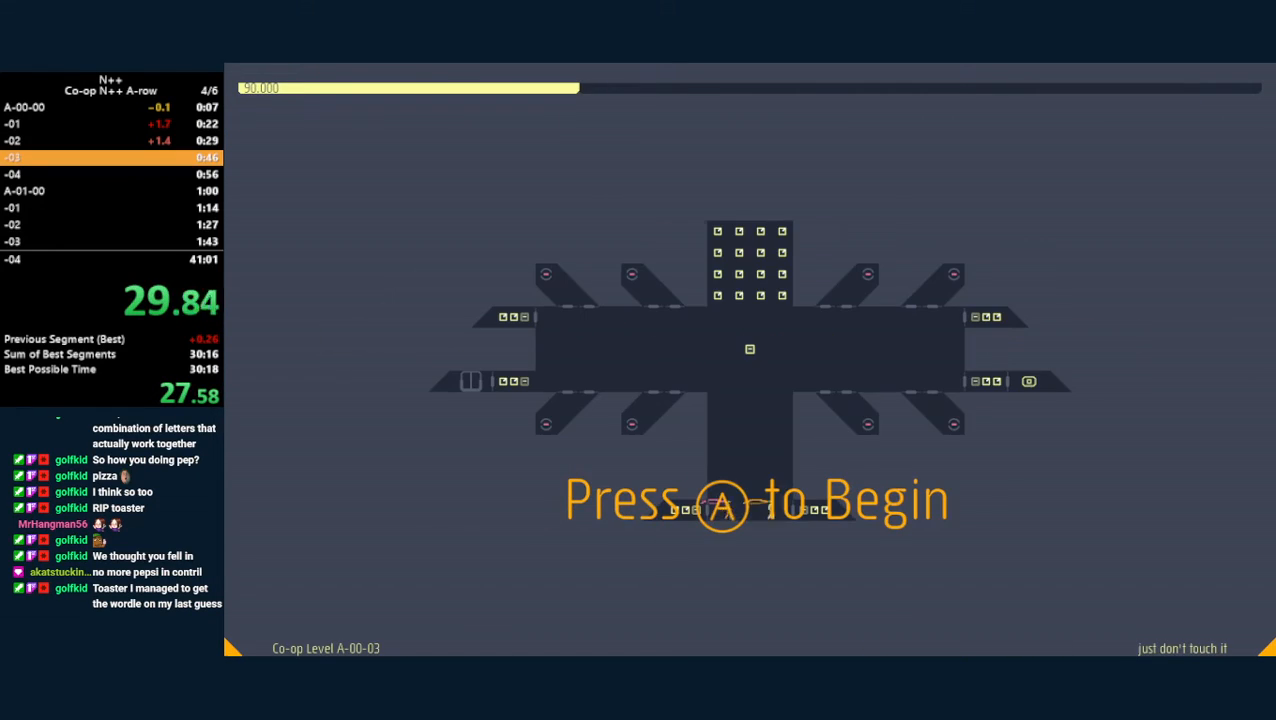
key("a")
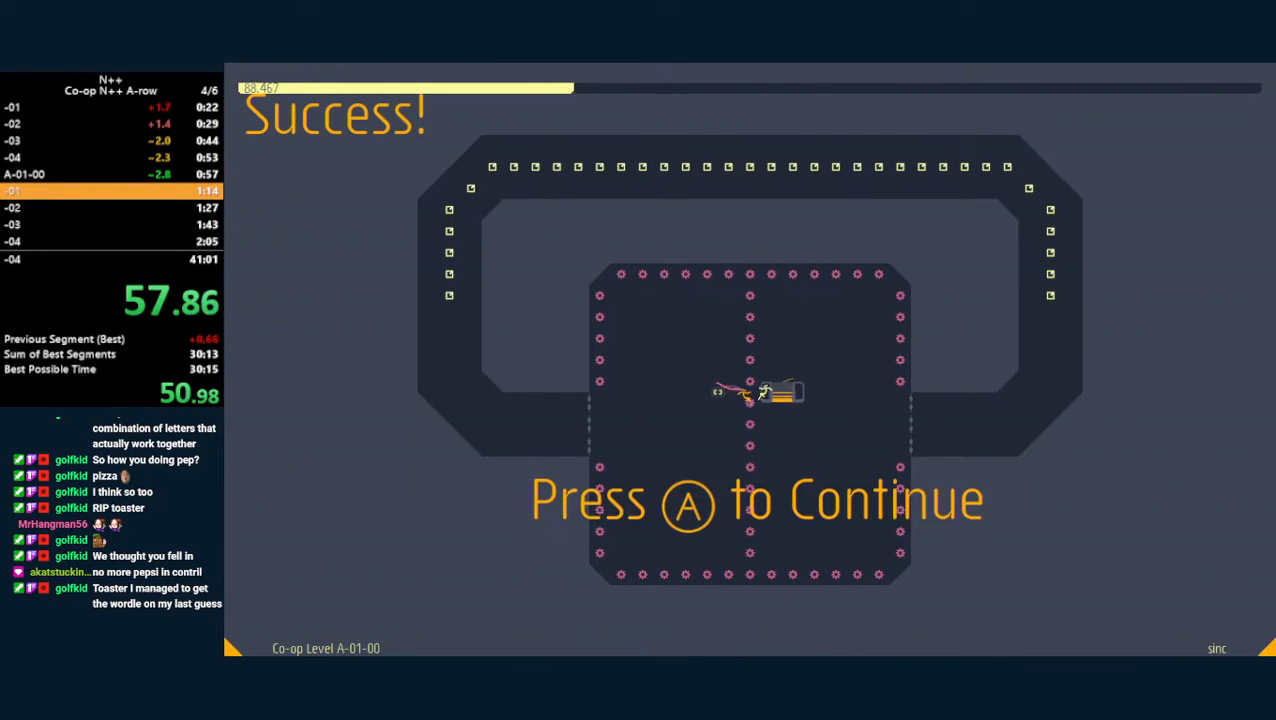
- Play A-01-01 through A-02-04, ending on the Co-op Episodes menu near 2:58
key("a")
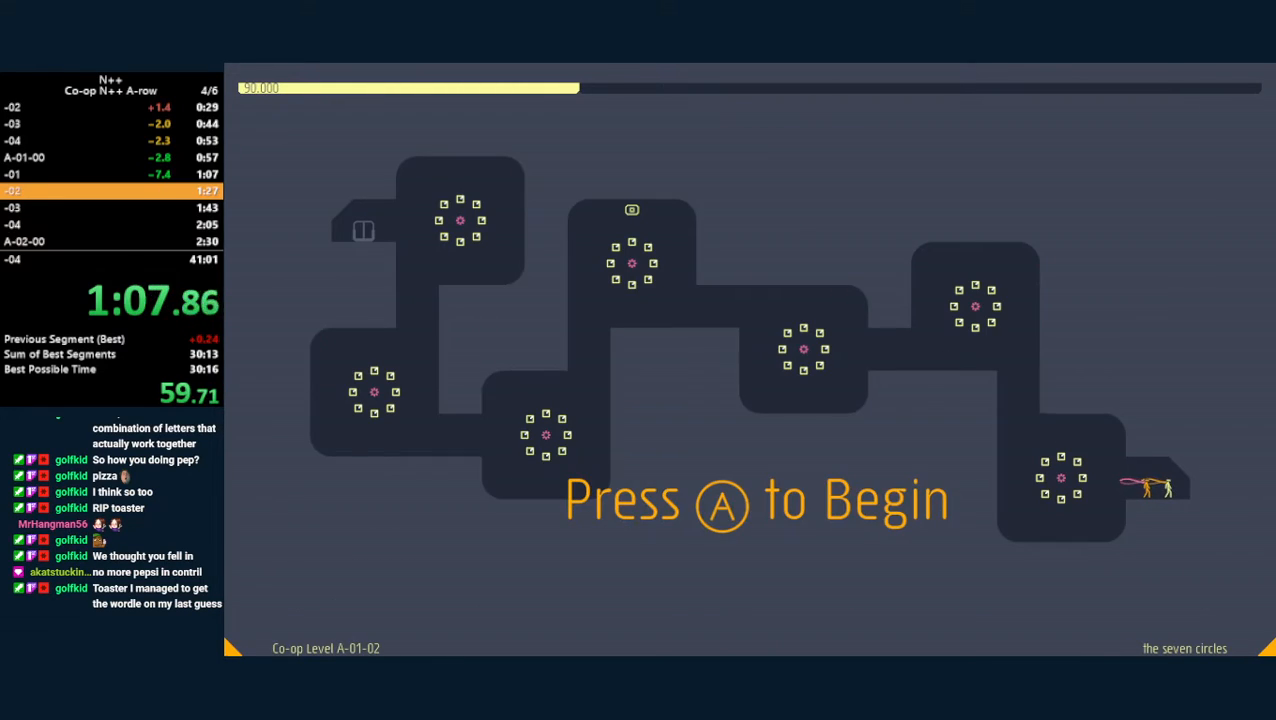
key("a")
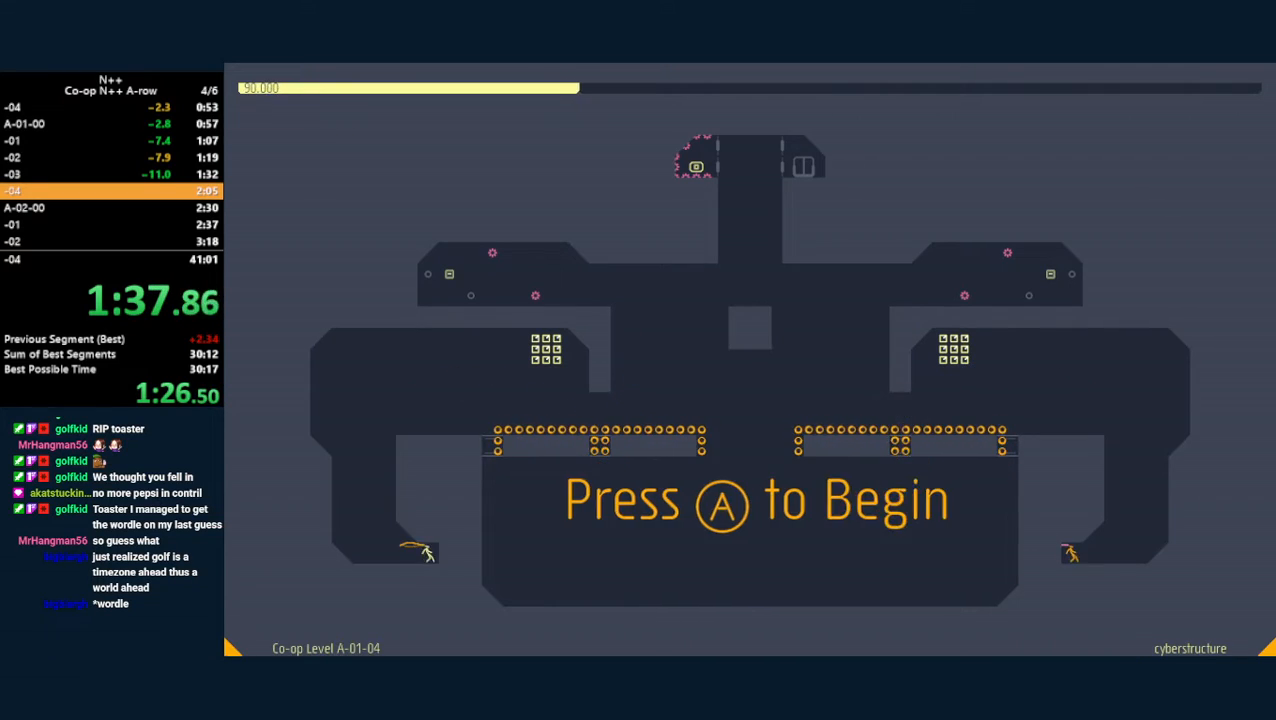
key("a")
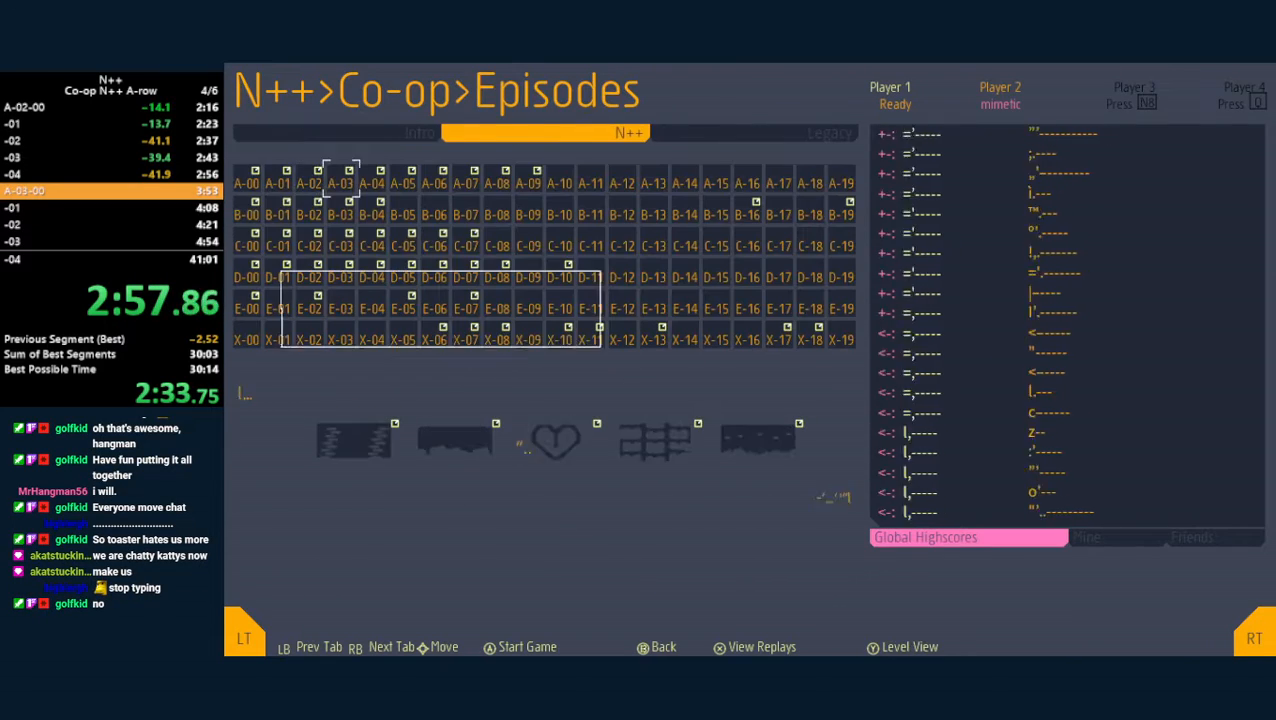
- Play A-03-00 to A-03-04, retrying A-03-03 after dying, with the timer near 4:12
left_click(526, 647)
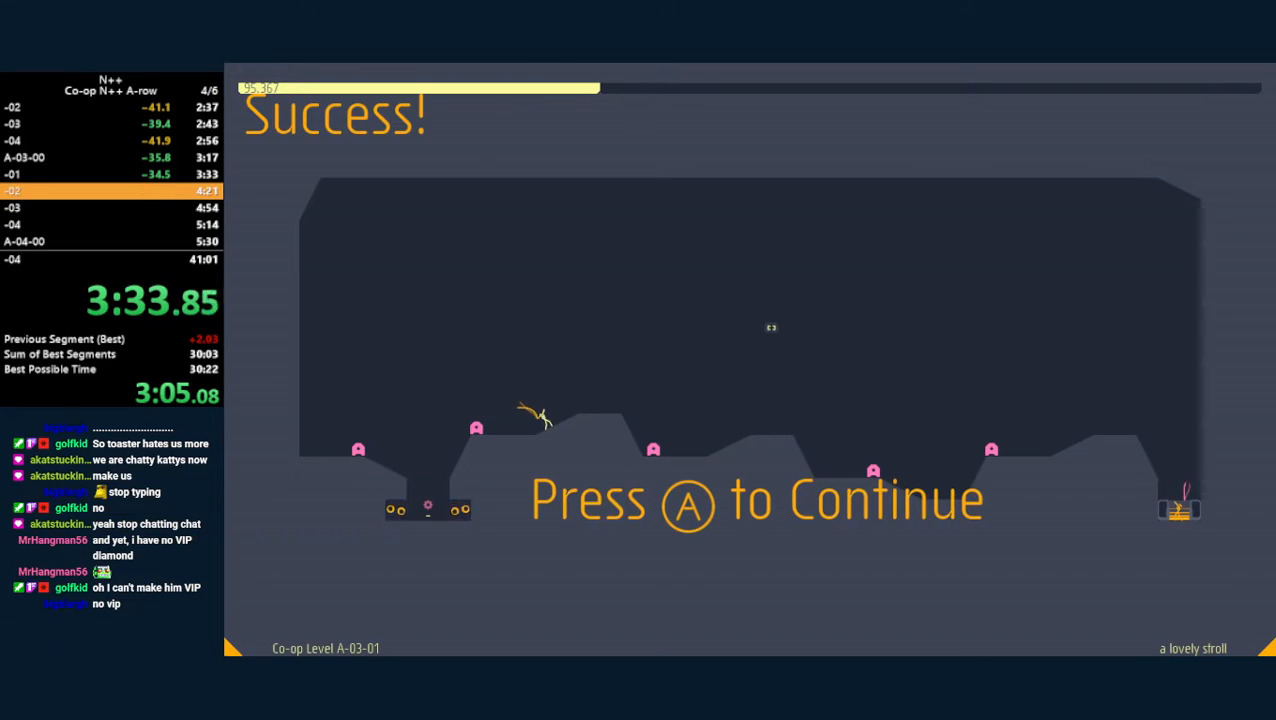
key("a")
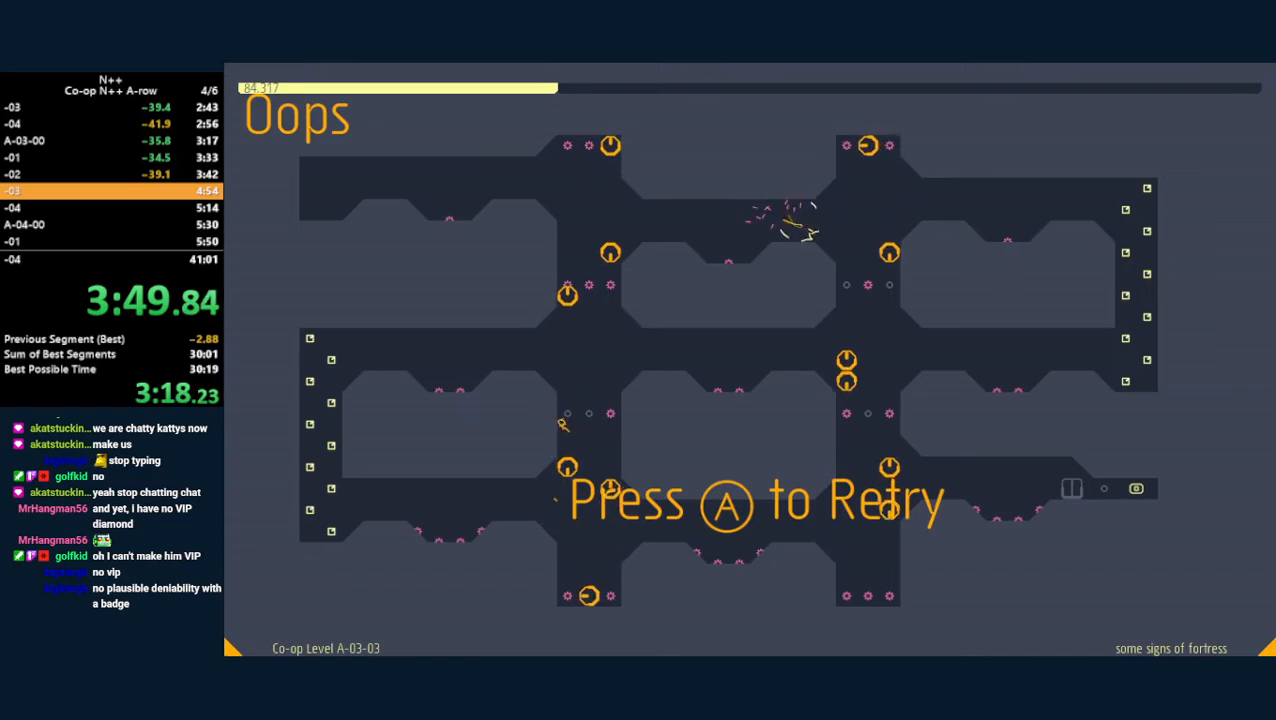
key("a")
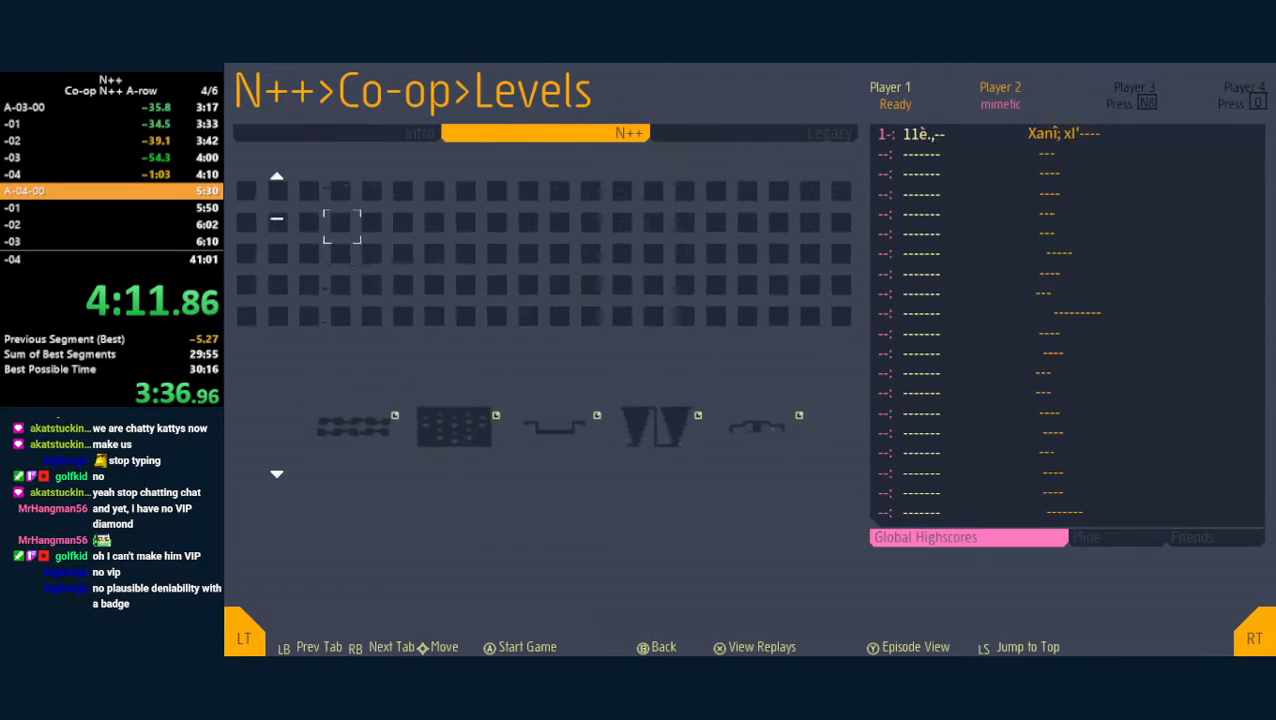
- Play A-04-00 through A-04-04 and return to the co-op level list near 5:24
left_click(527, 647)
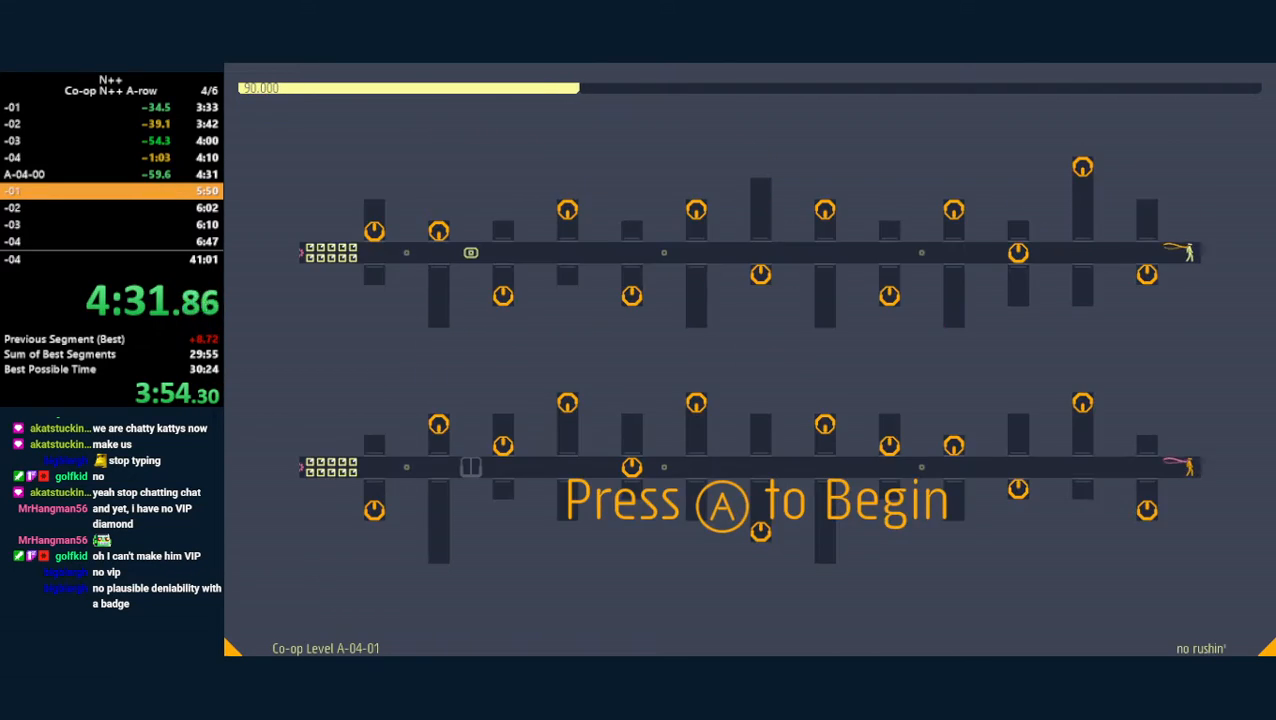
key("a")
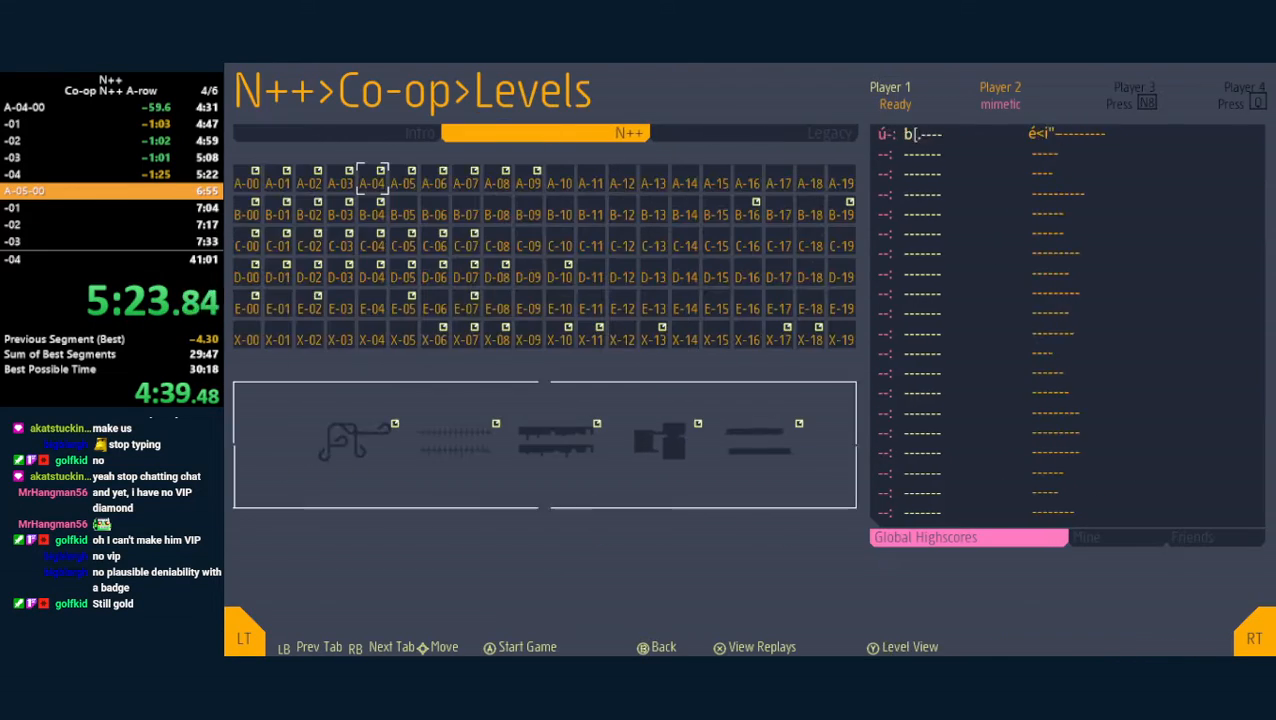
- Start episode A-05, clear all its levels, then beat A-06-00 near 6:26
left_click(527, 647)
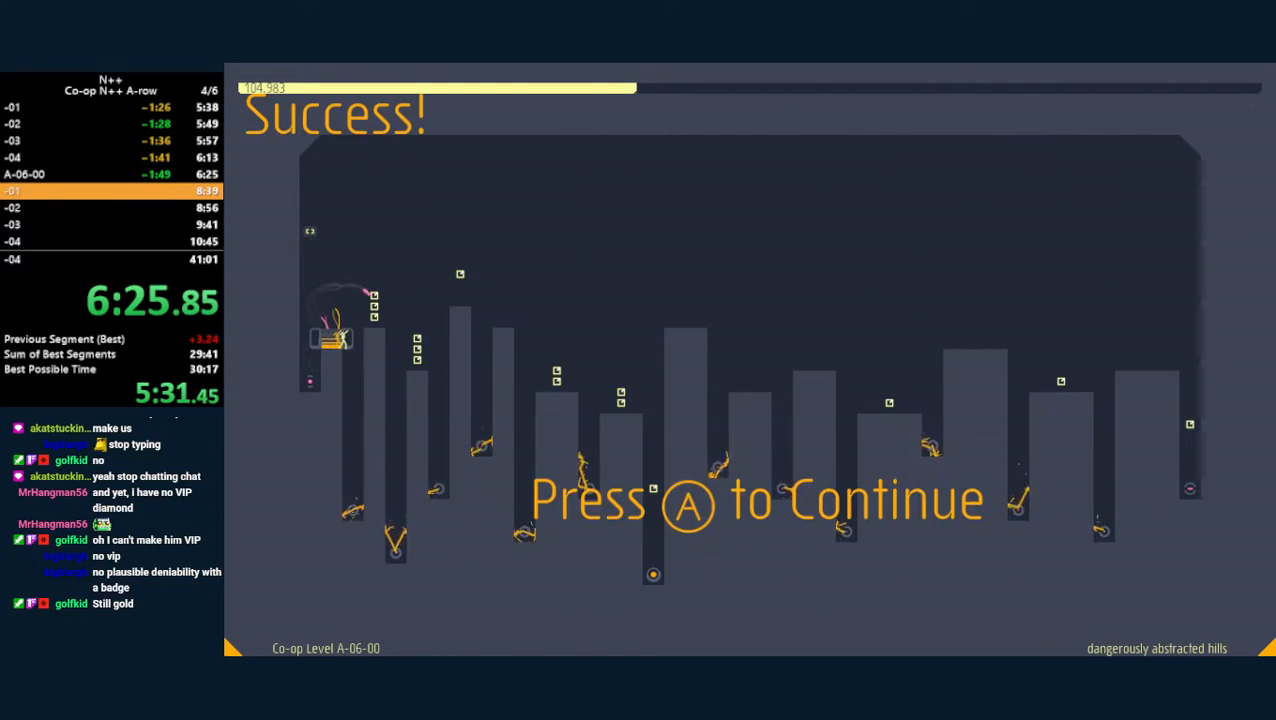
- Beat A-06-01 and A-06-02 until A-06-03 loads, timer near 7:18
key("a")
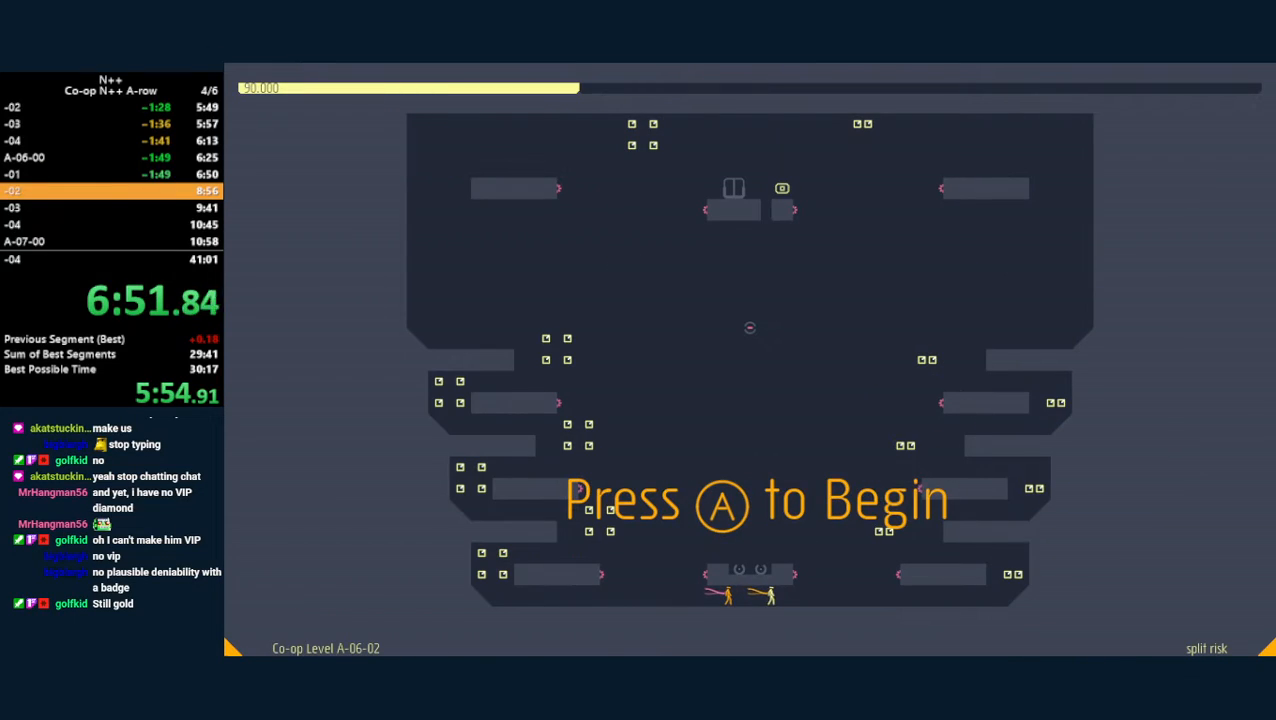
key("a")
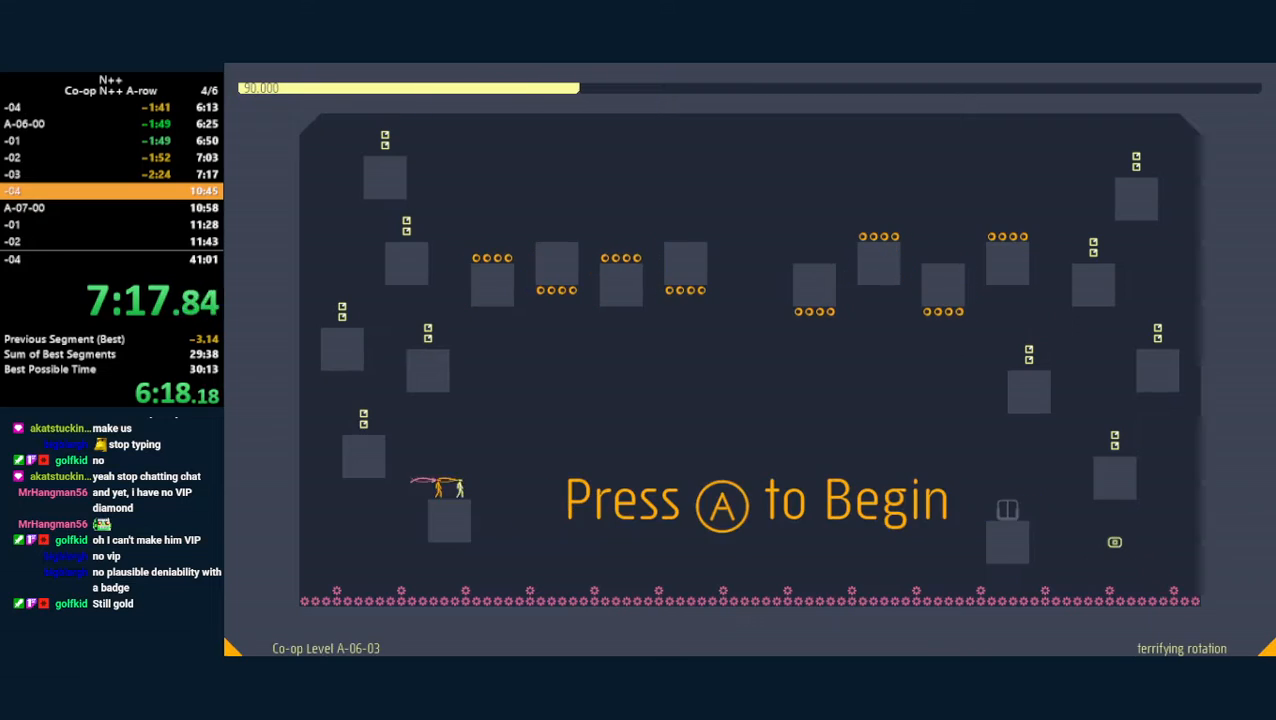
key("a")
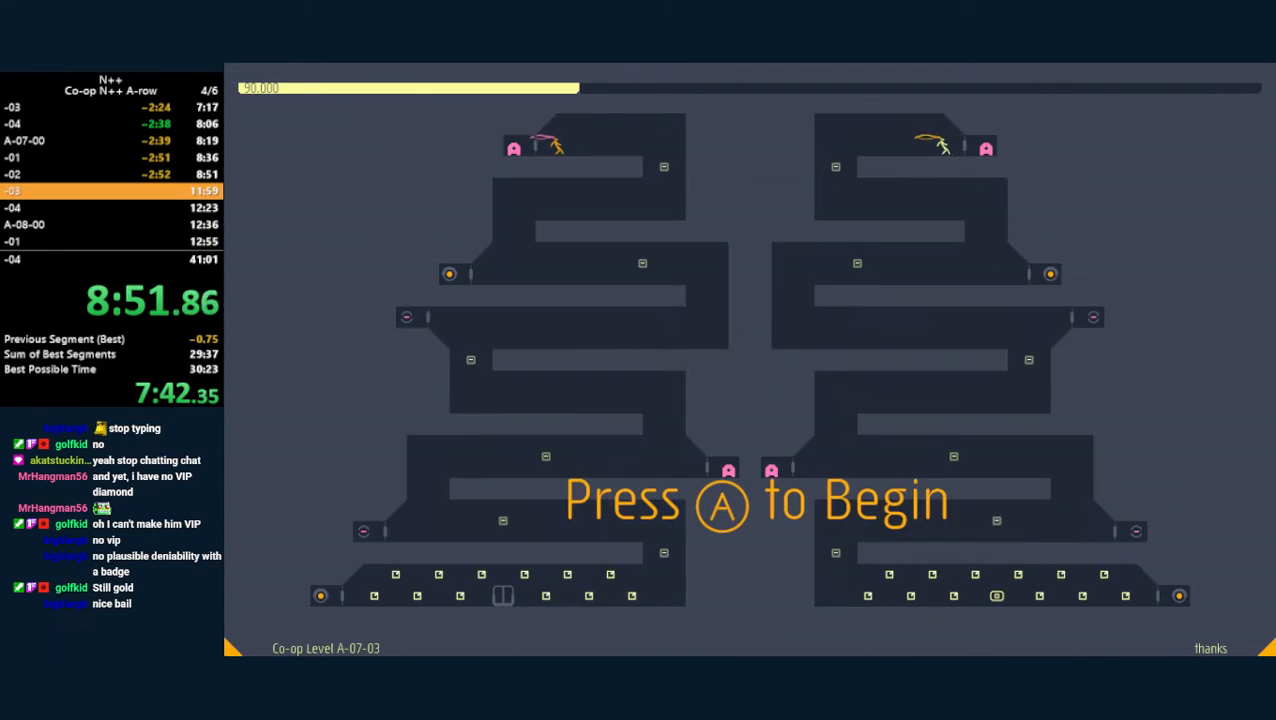
- Beat A-07-03 and A-07-04, closing out episode A-07 near 9:46
key("a")
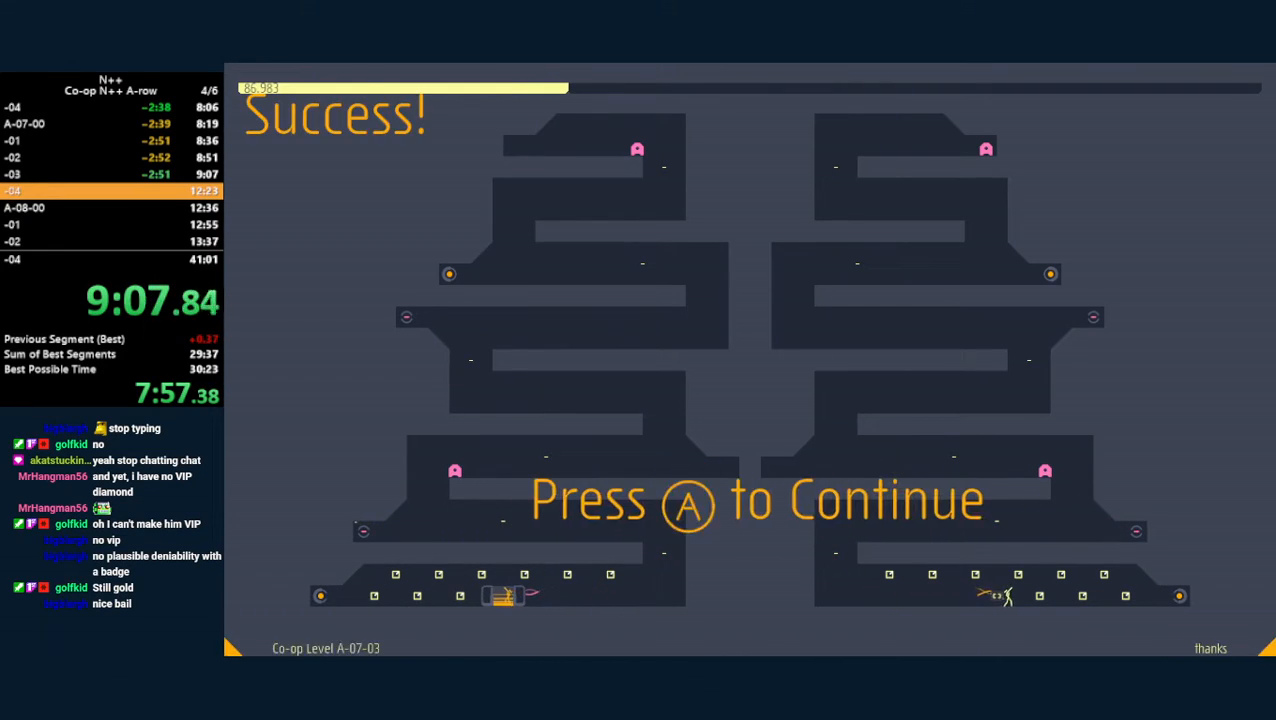
key("a")
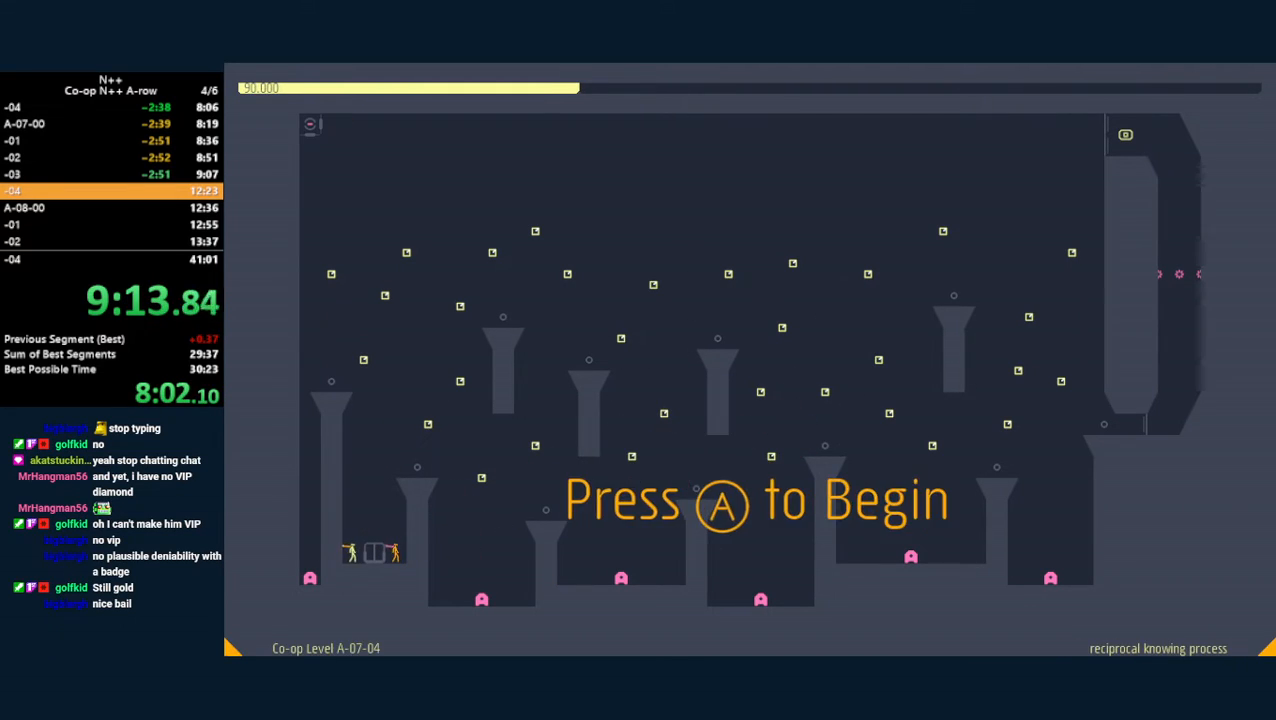
key("a")
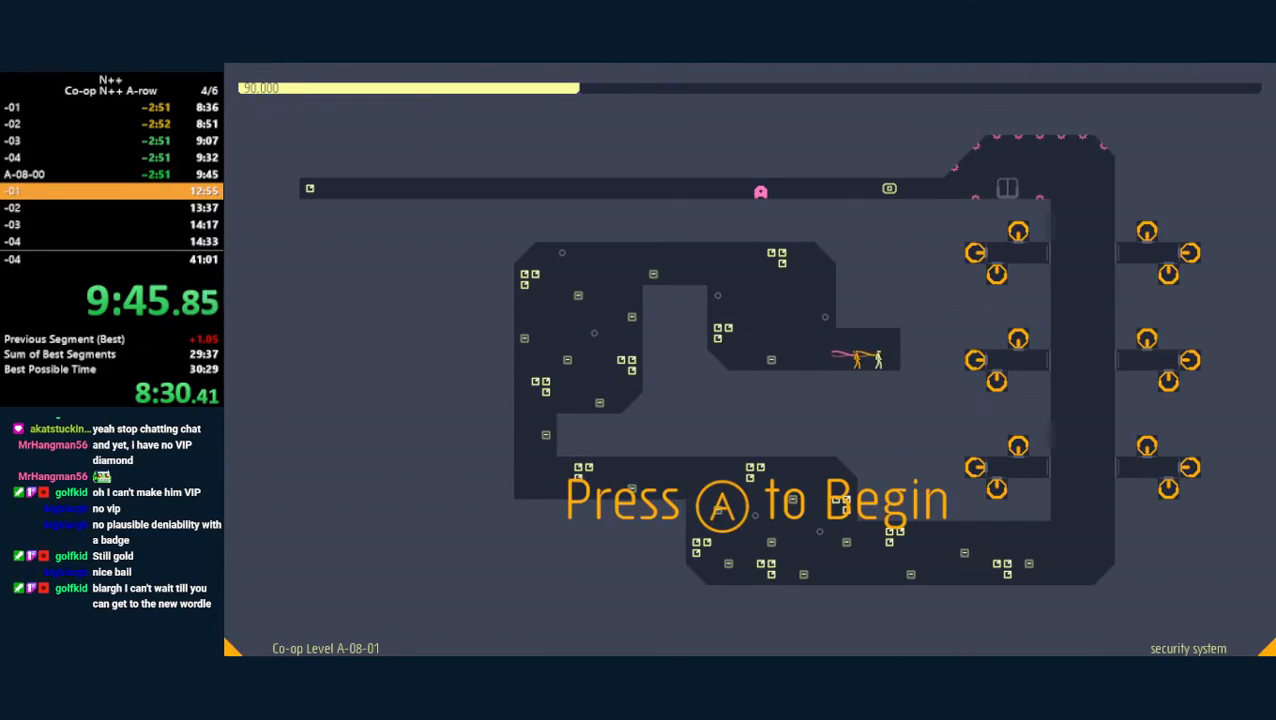
- Beat A-08-01 and A-08-02 until A-08-03 loads, timer near 10:20
key("a")
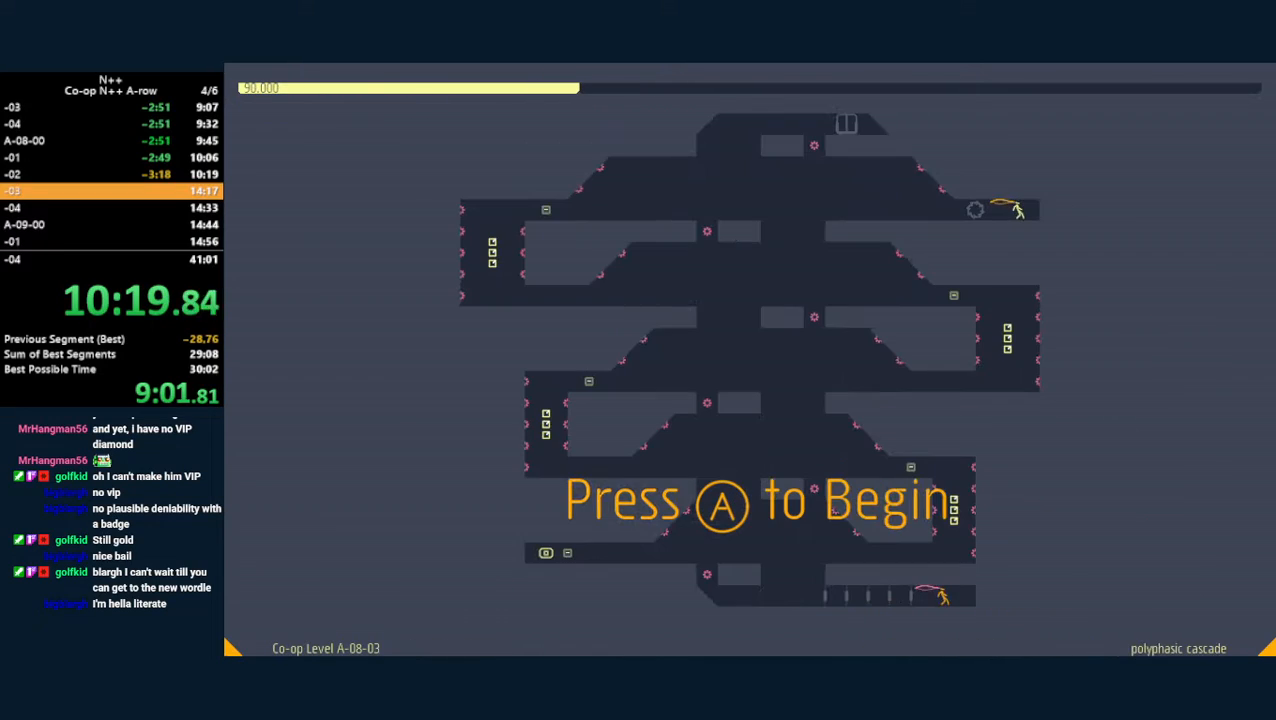
key("A")
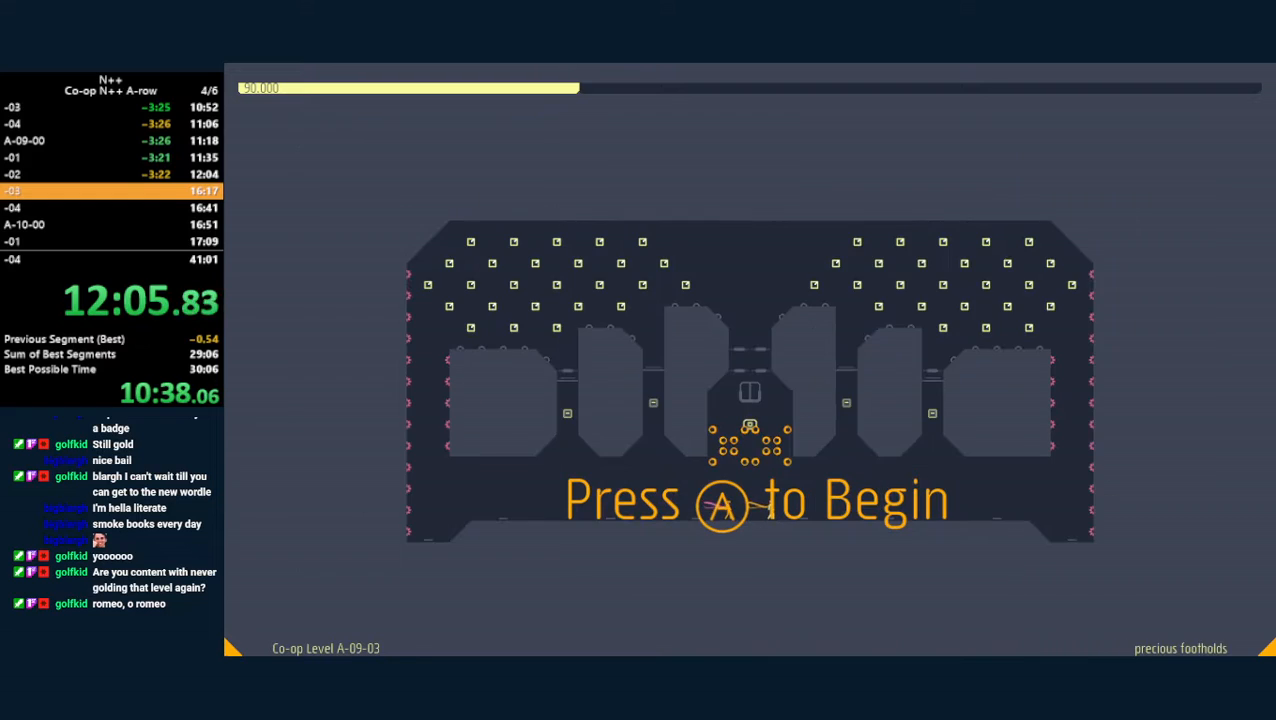
- Beat A-09-04 to close episode A-09, timer about 12:54
key("a")
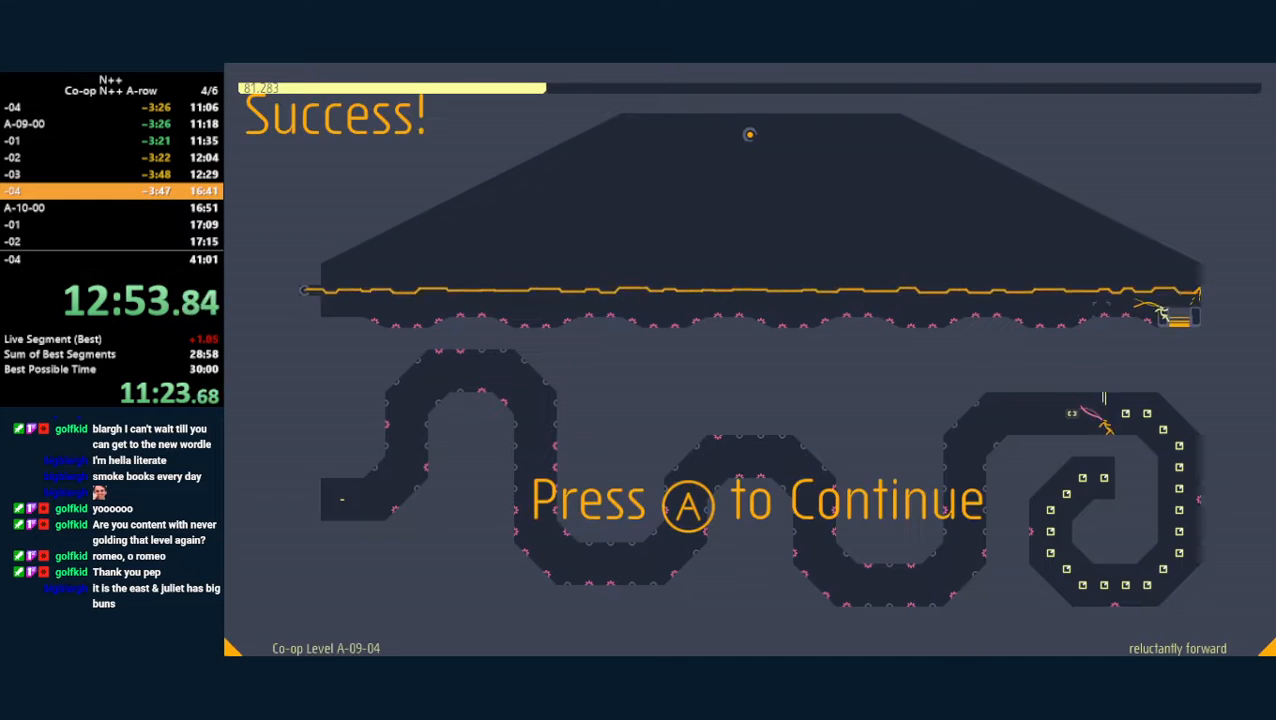
- Beat A-10-00 and A-10-01 until A-10-02 loads, timer near 13:26
key("a")
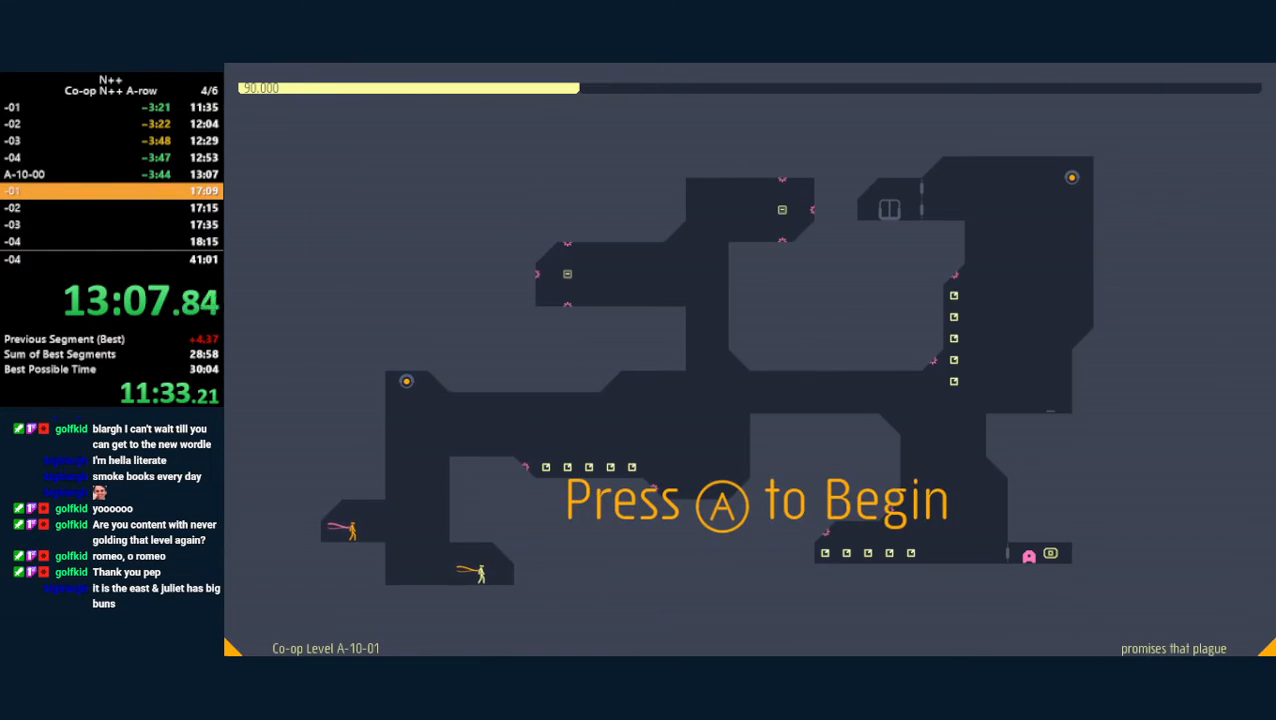
key("a")
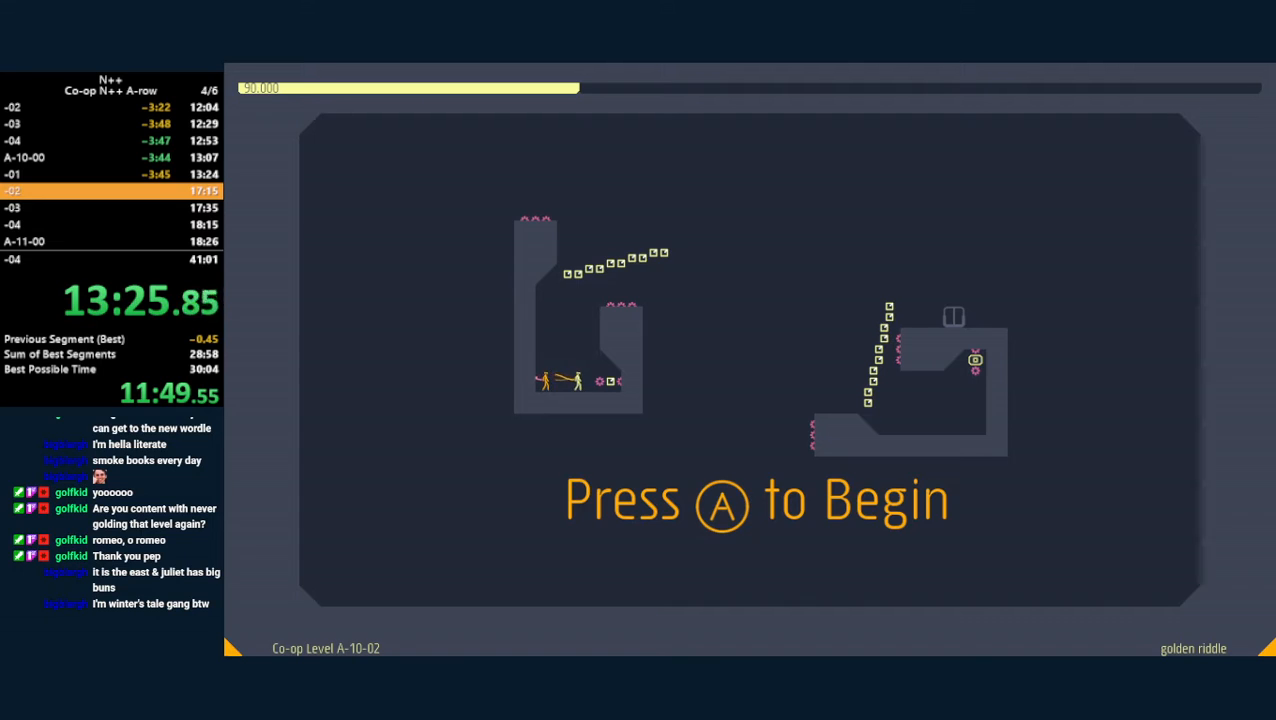
- Start A-10-02 and play through A-11-01 until A-11-02 loads
key("a")
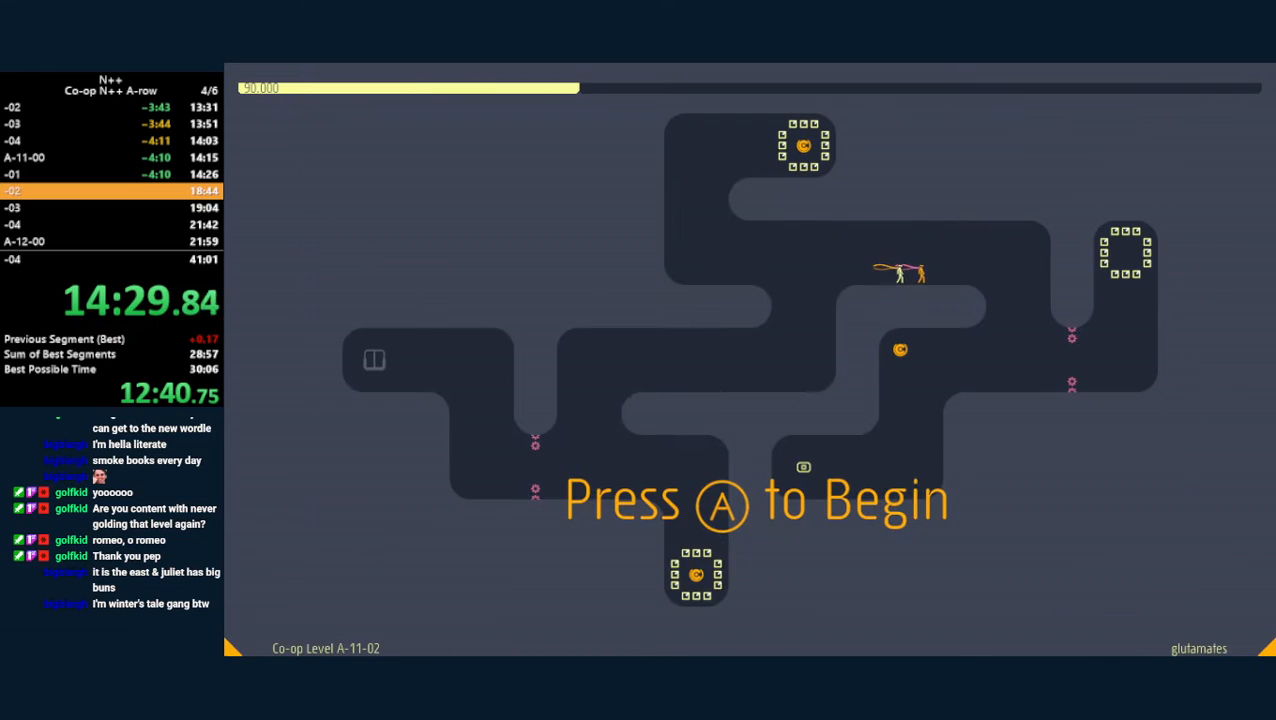
- Start A-11-02 and play on to A-12-00's Success screen
key("a")
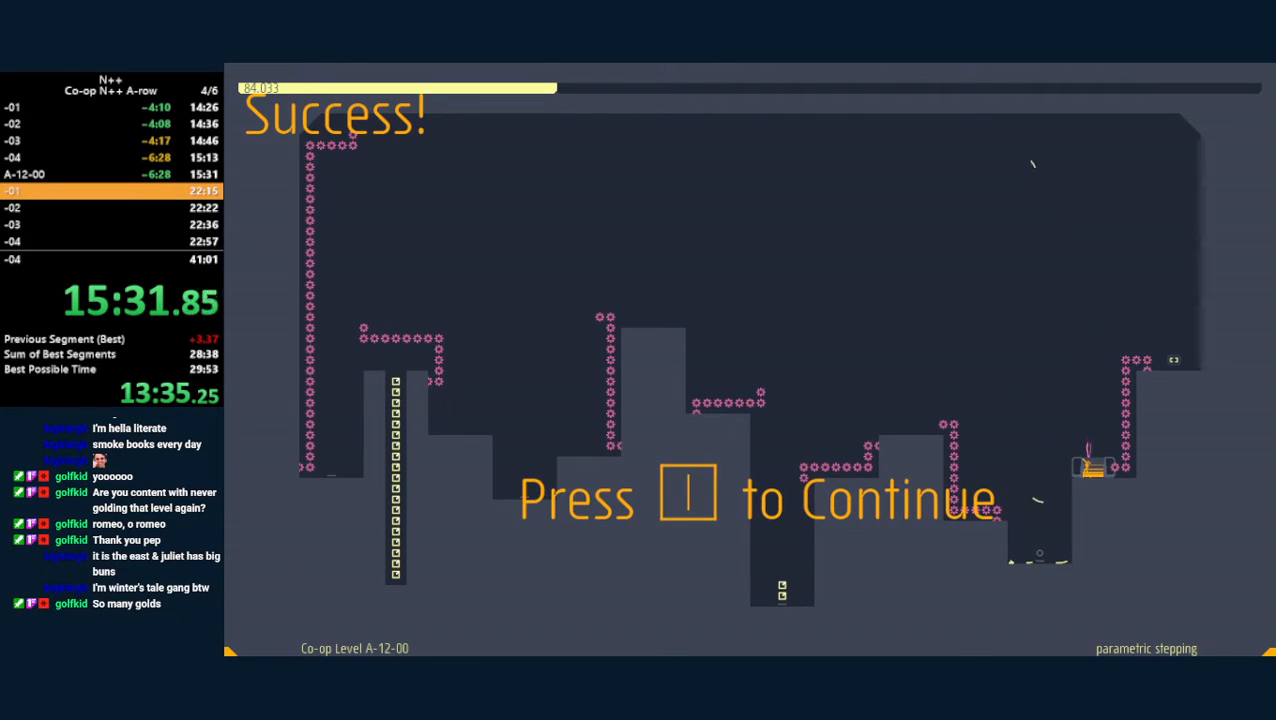
- Continue past A-12-00's success and beat A-12-01 through A-12-04, starting each level
key("space")
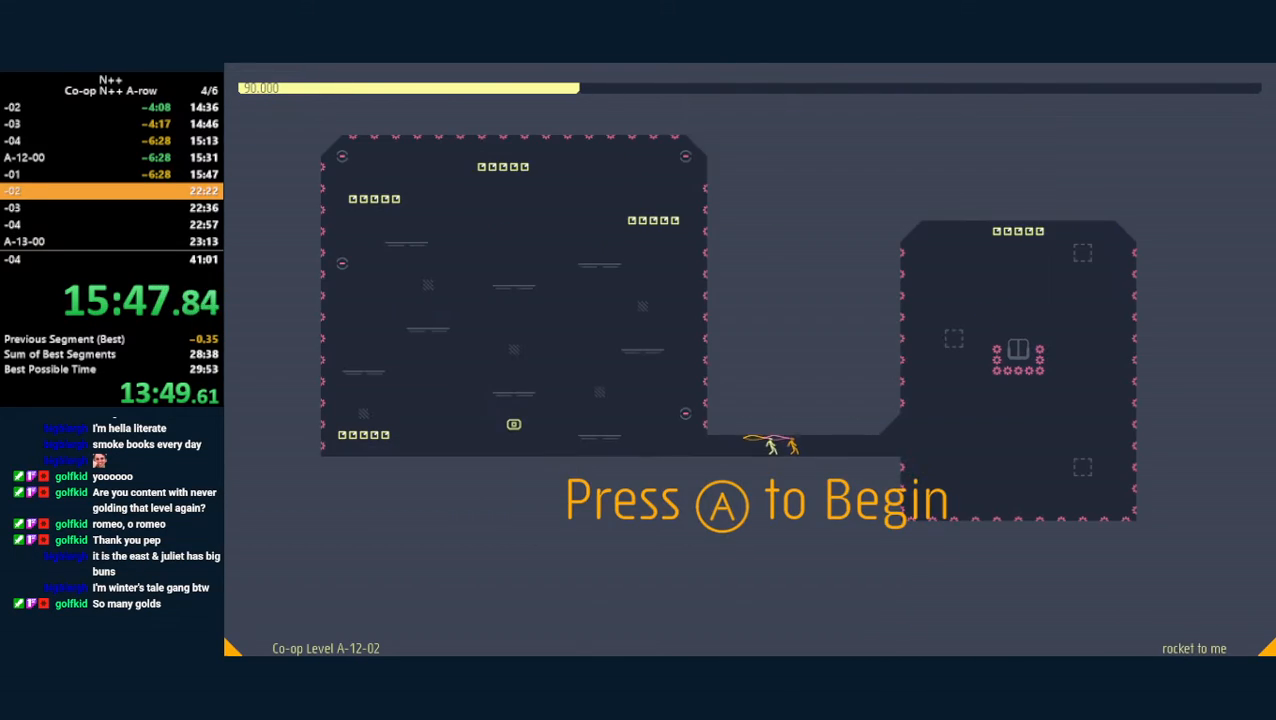
key("a")
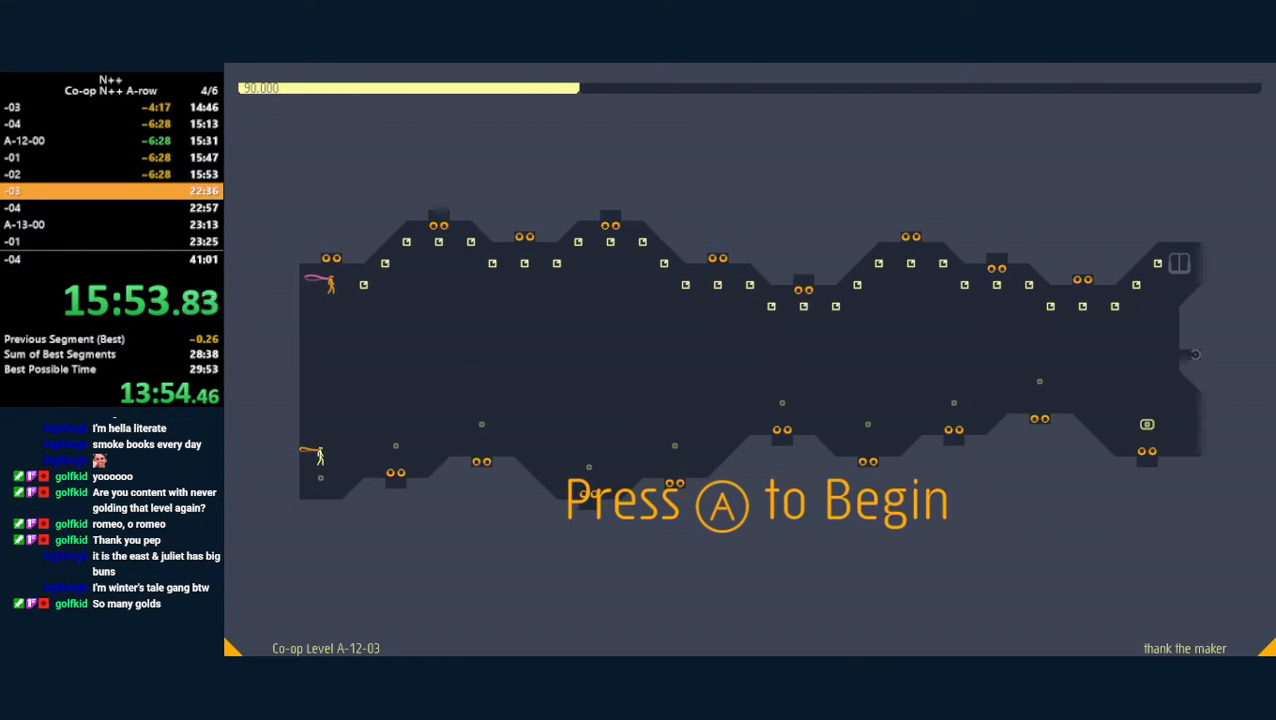
key("a")
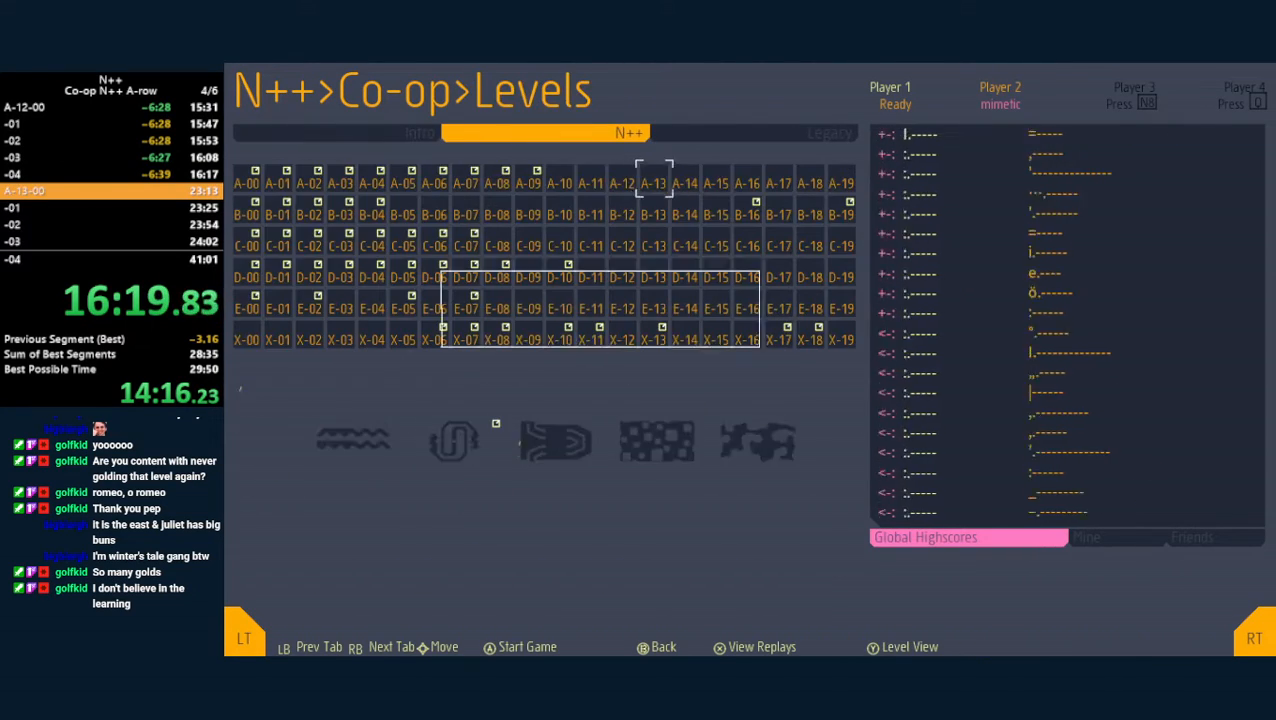
- Launch episode A-13 and play A-13-00 through A-13-04 to success
left_click(527, 647)
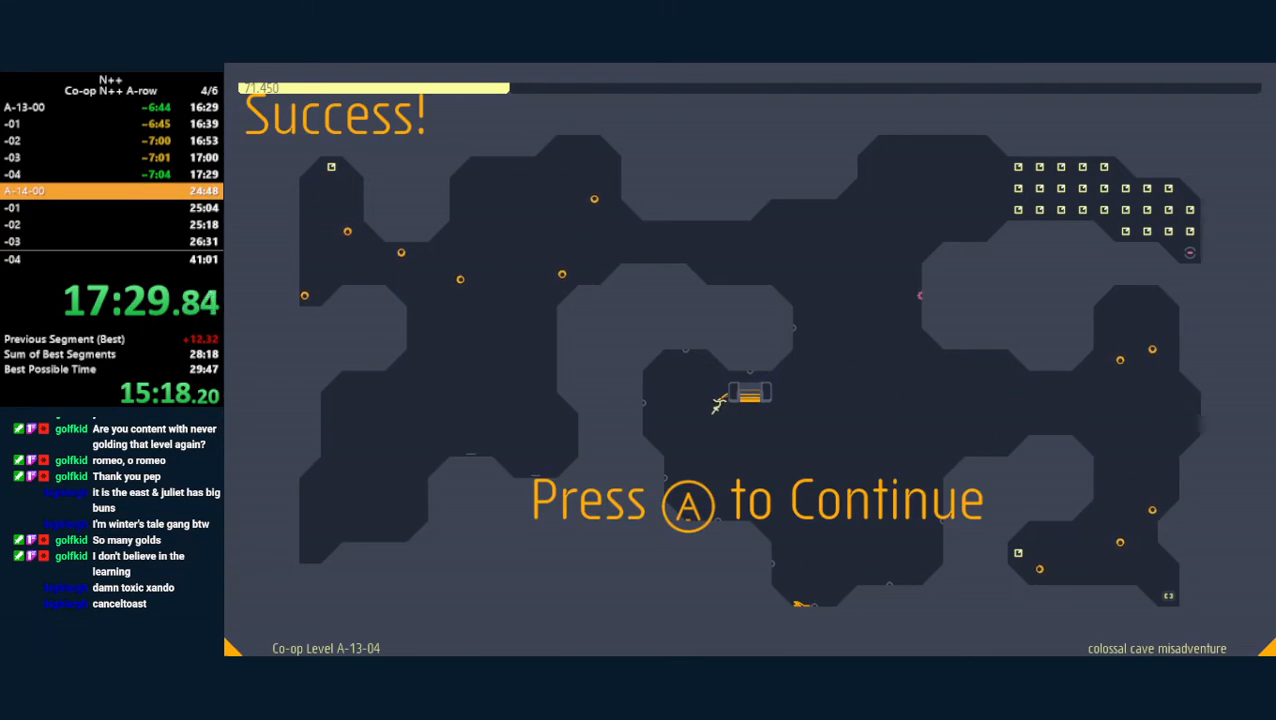
- Advance past A-13-04 and clear A-14 levels through A-14-04, back to the menu
key("a")
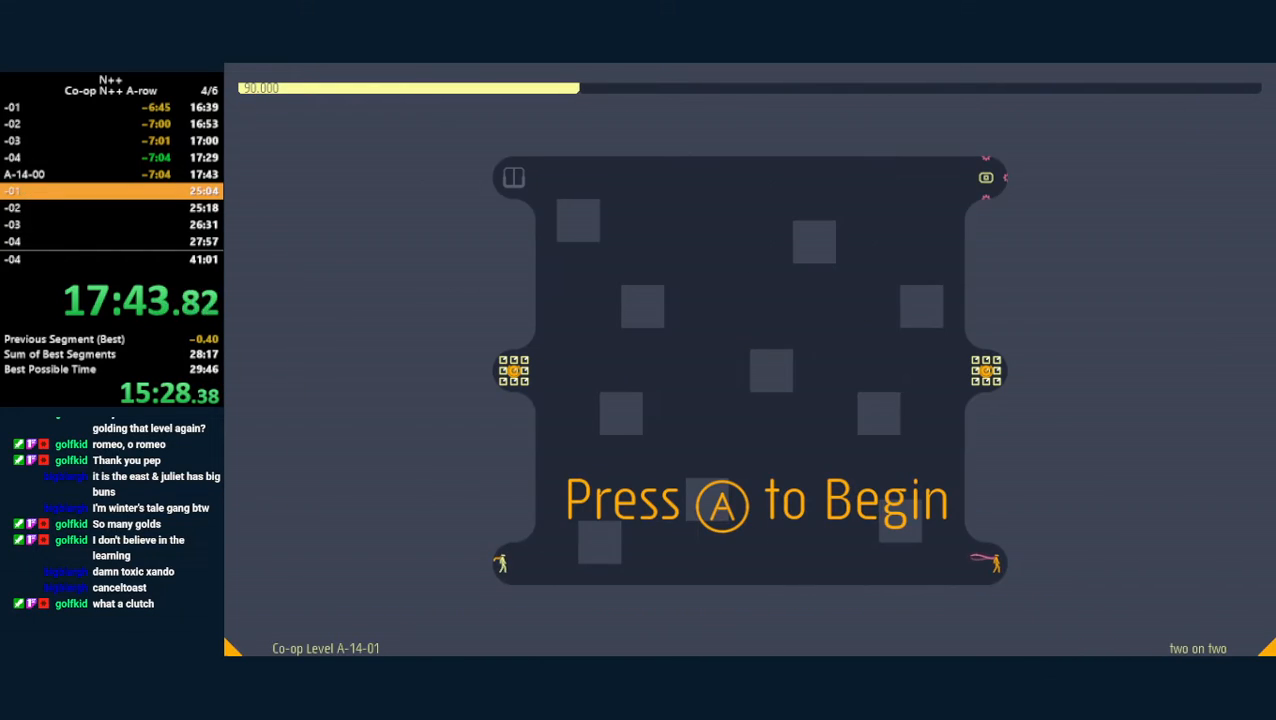
key("a")
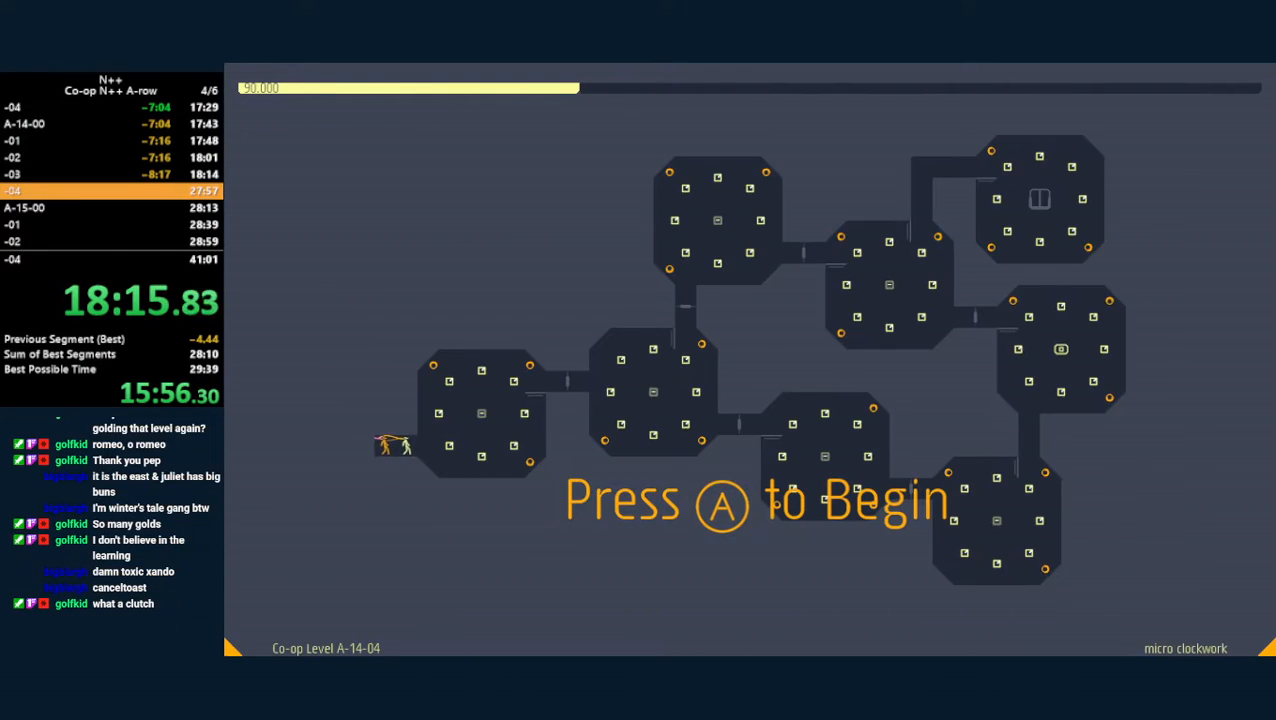
key("a")
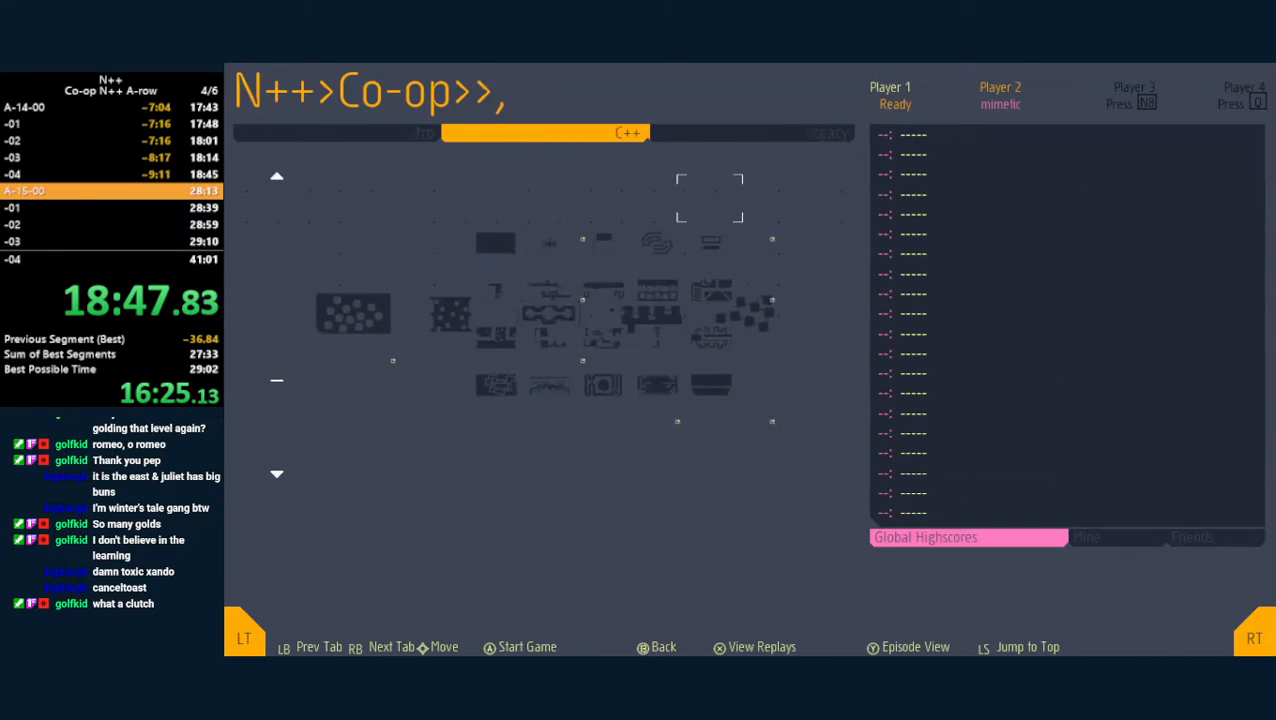
- Launch A-15-00 and clear levels A-15-00 to A-15-04, continuing past each success
left_click(527, 647)
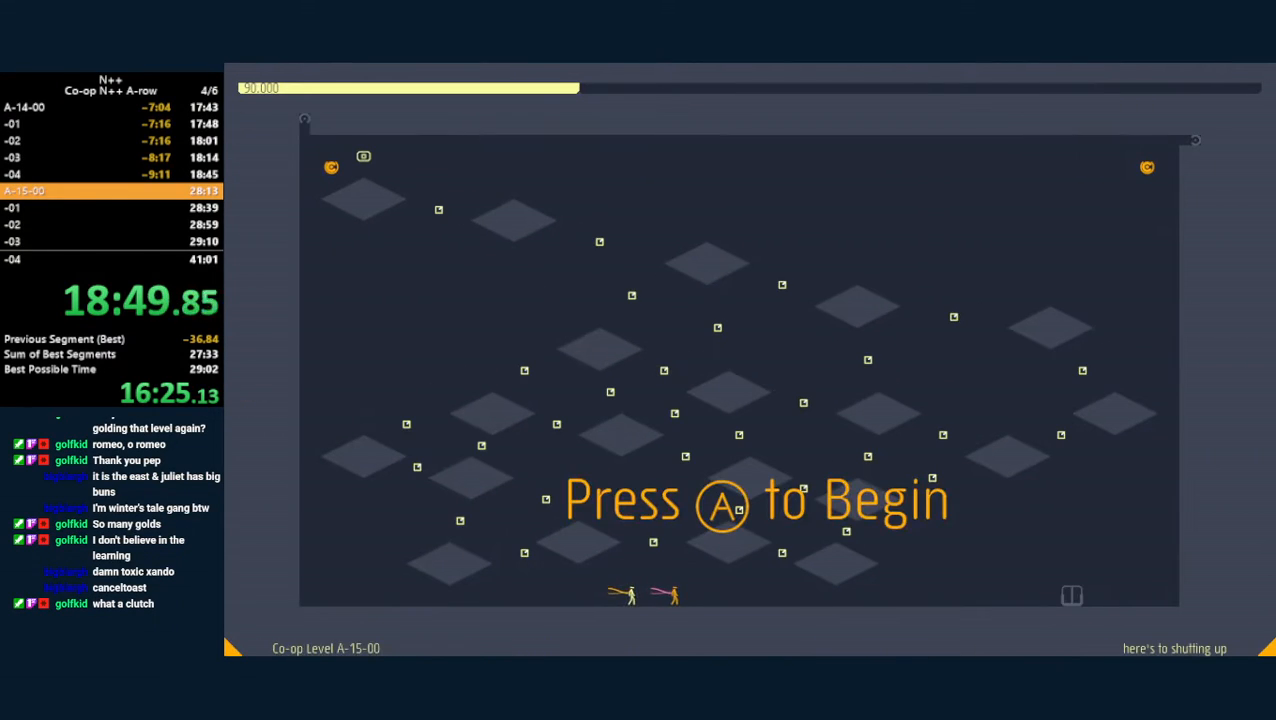
key("a")
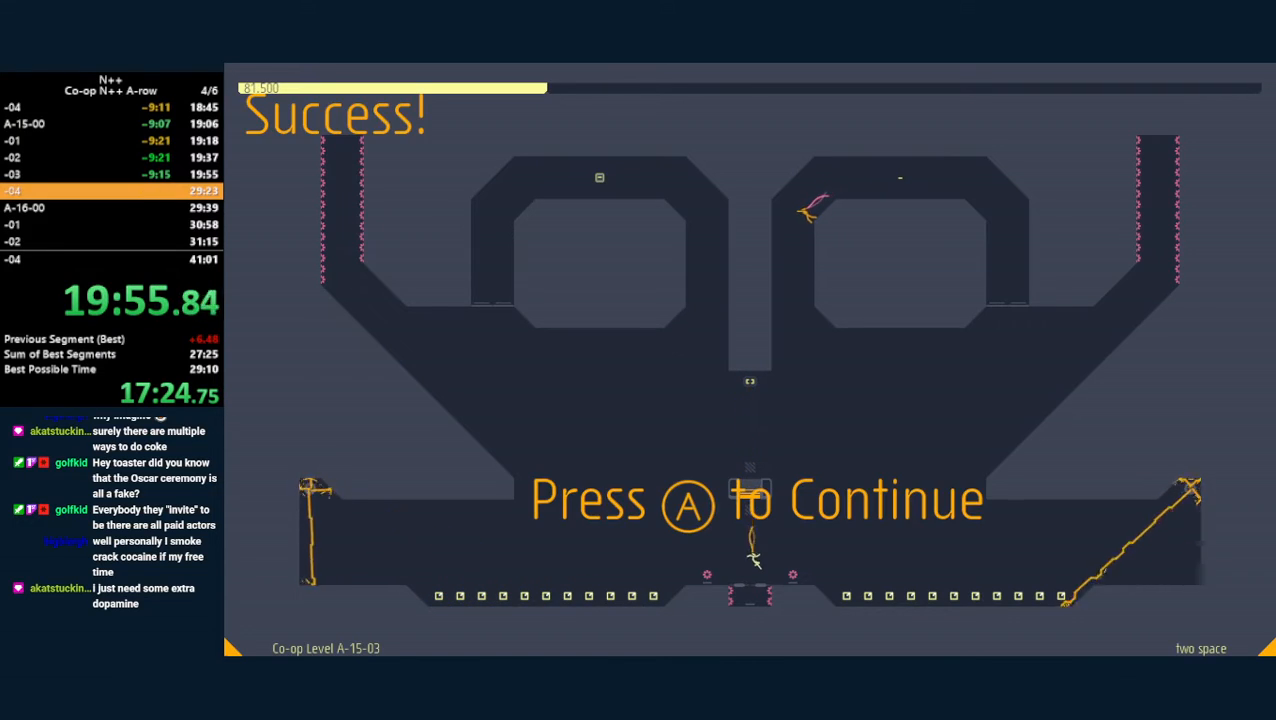
key("a")
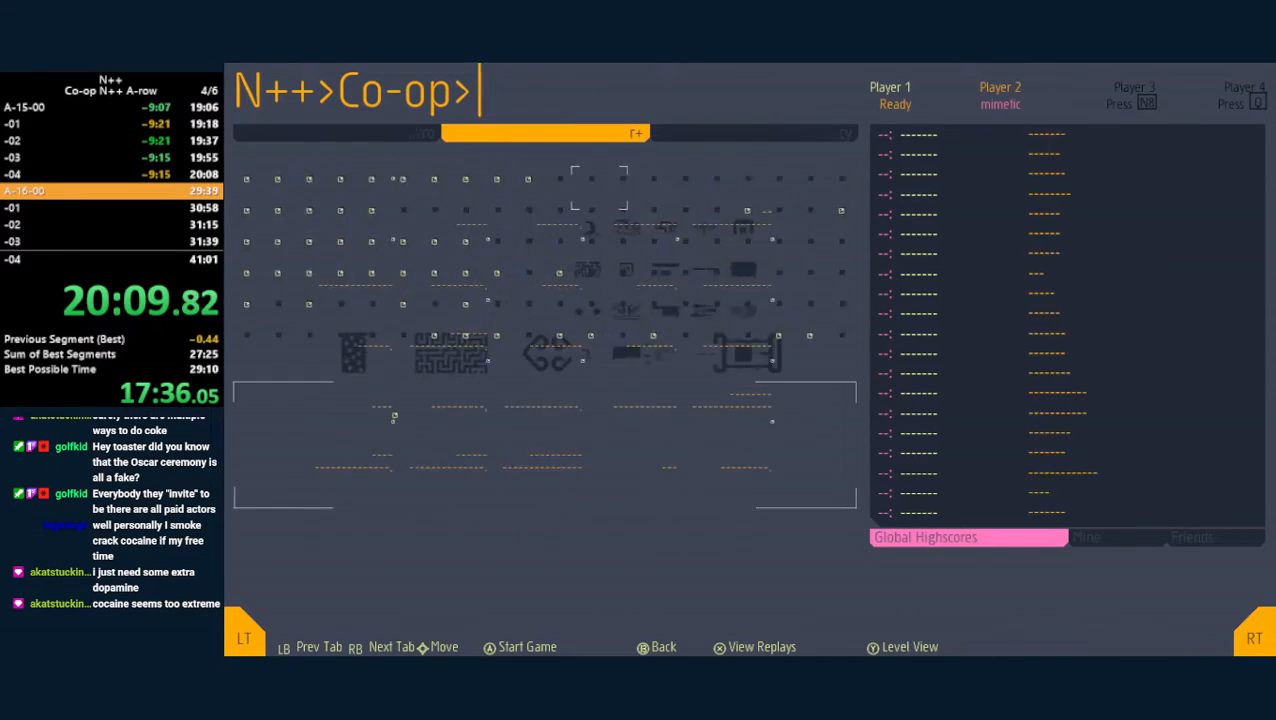
- Launch episode A-16 and beat A-16-00 and A-16-01, continuing into A-16-02
left_click(527, 646)
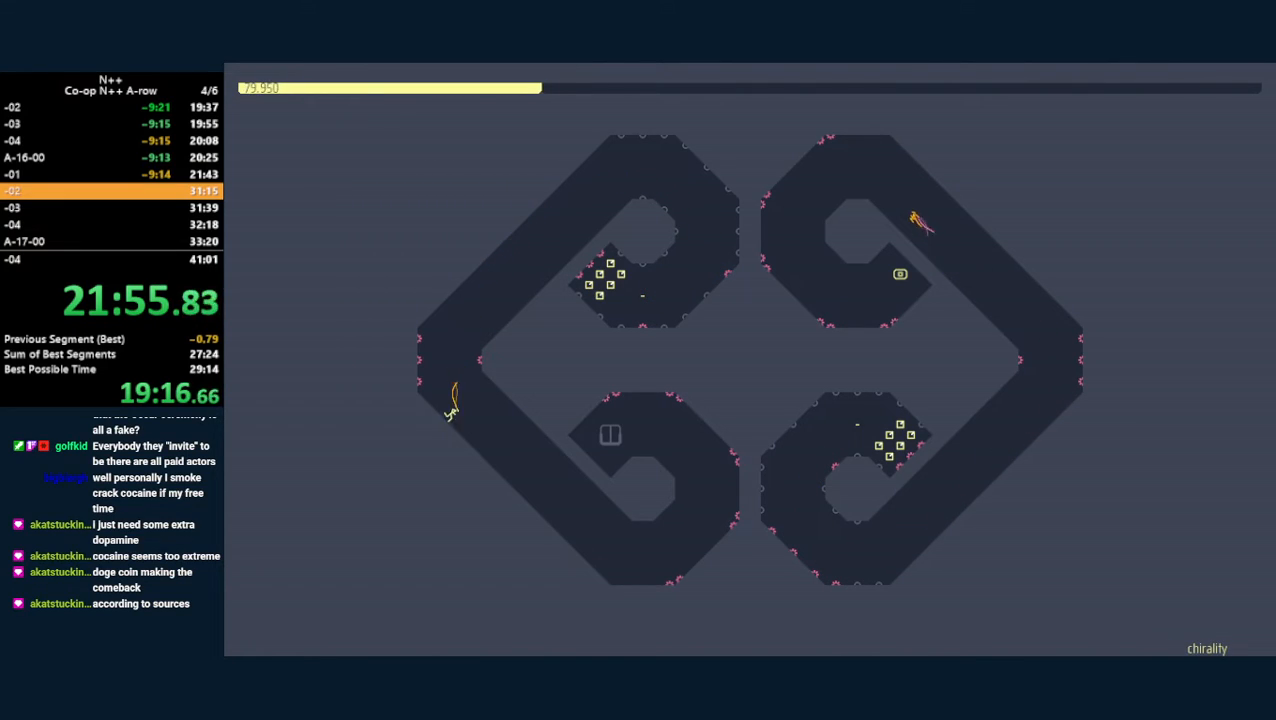
- Pause and resume A-16-02, beat it, then clear A-16-03 to reach A-16-04
key("Escape")
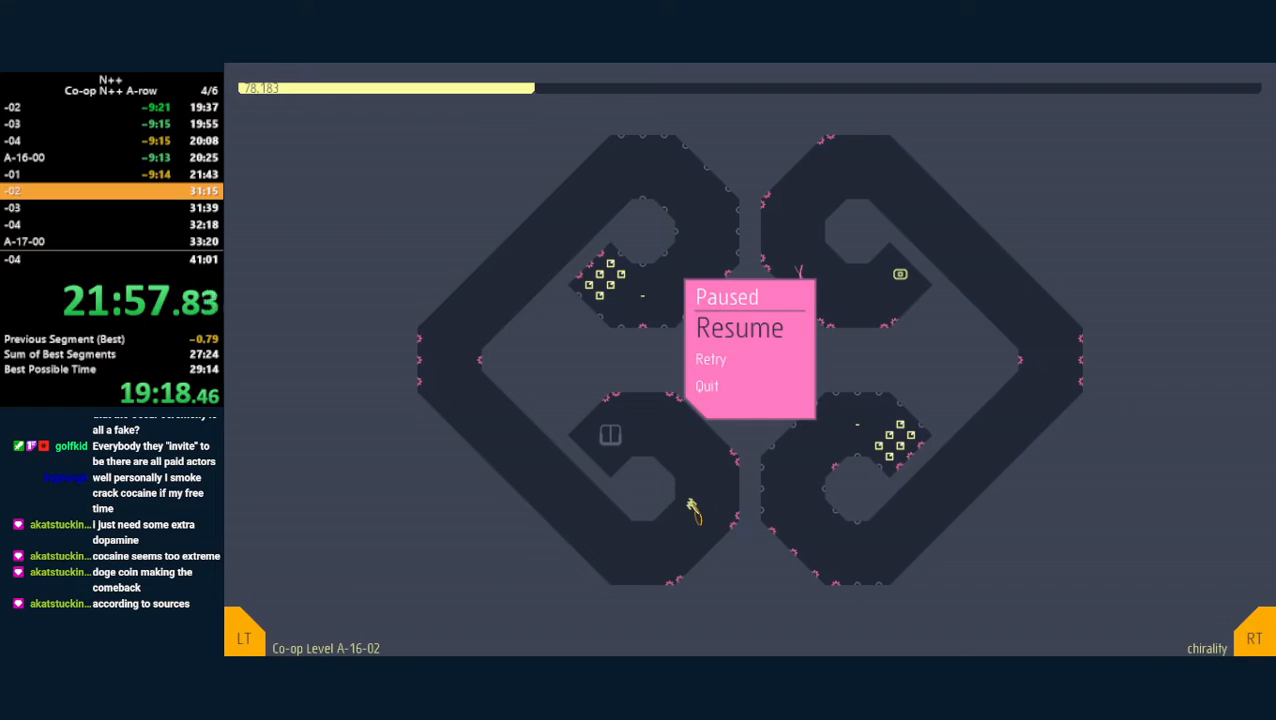
left_click(739, 327)
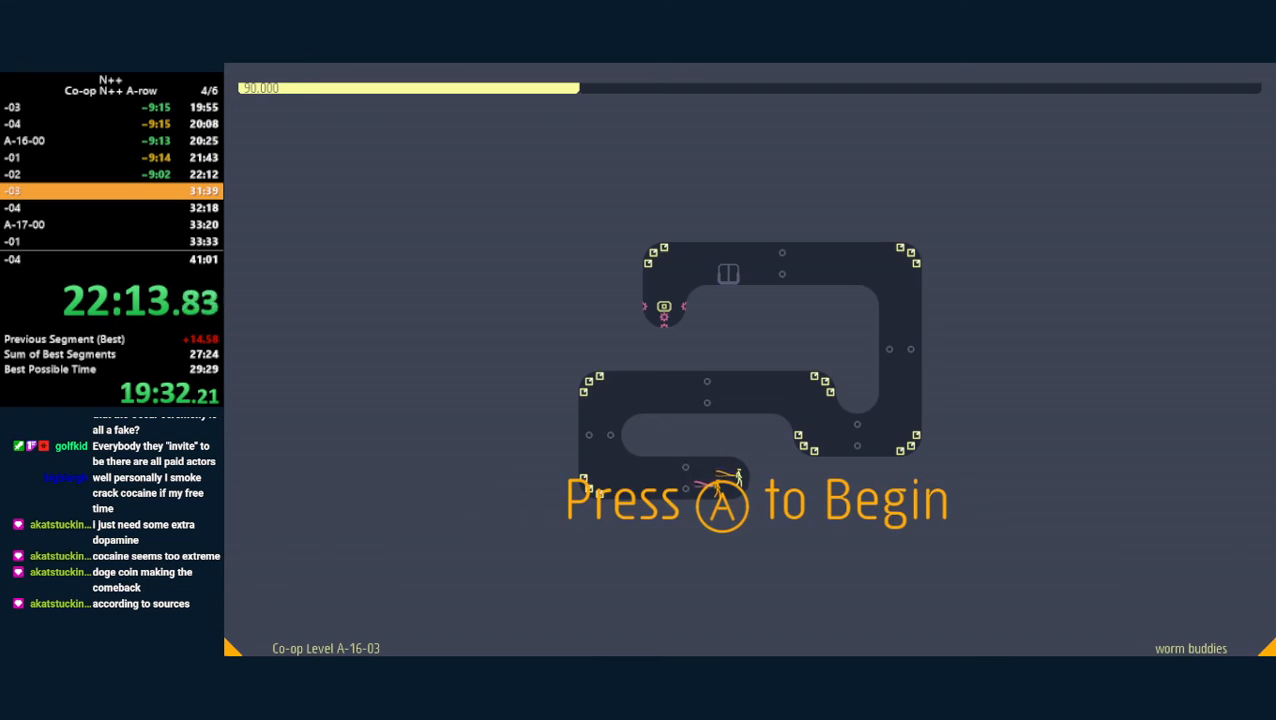
key("a")
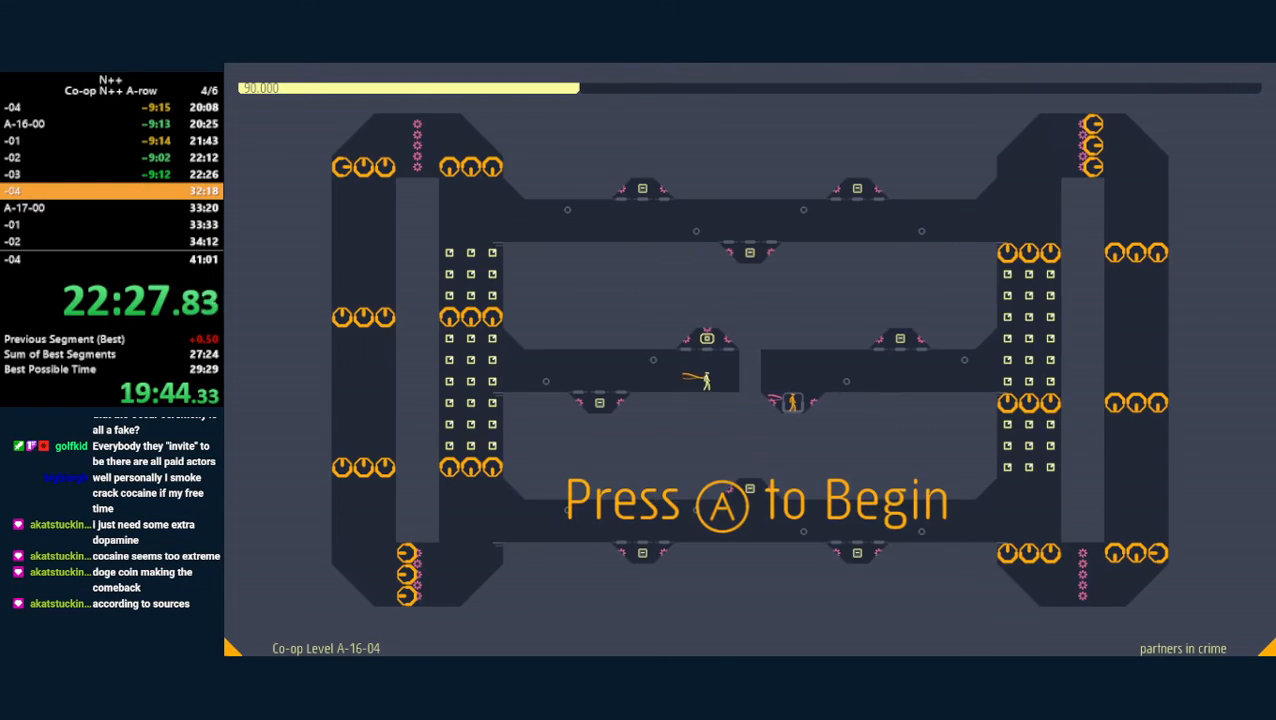
- Start and beat A-16-04, then continue until A-17-00 loads
key("a")
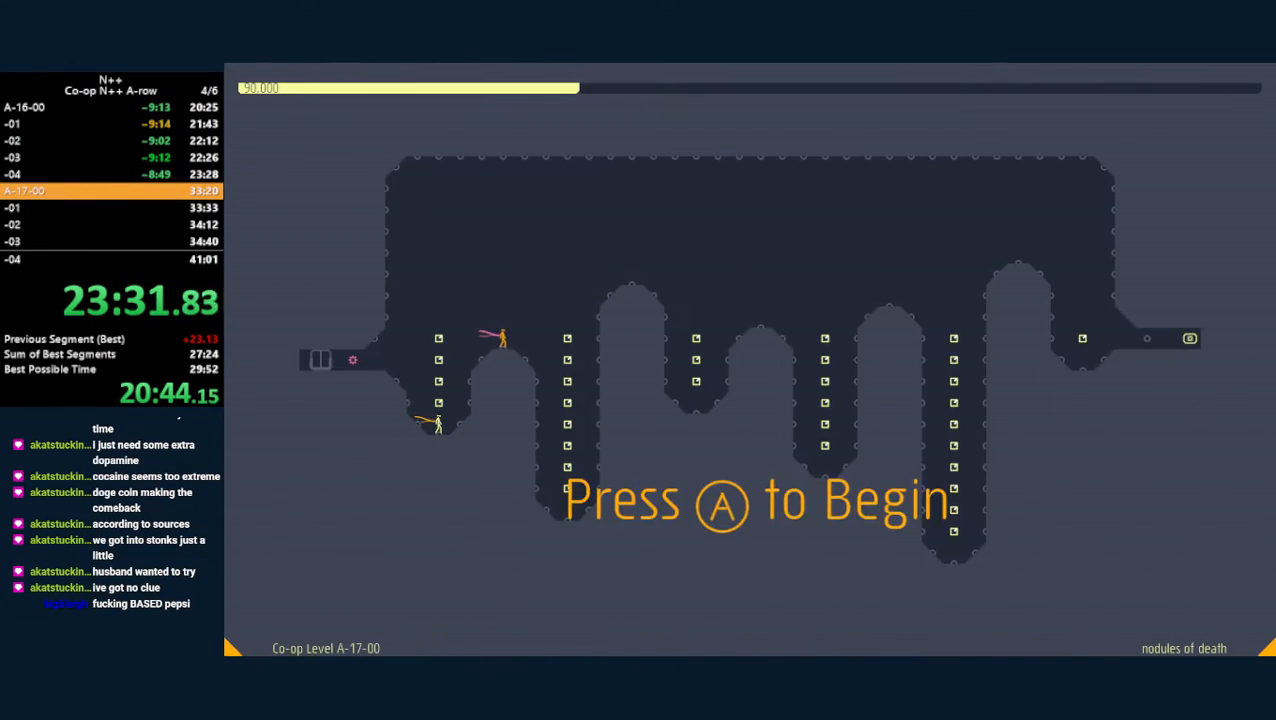
- Play A-17-00 and A-17-01, continuing past A-17-01's success to the next level
key("a")
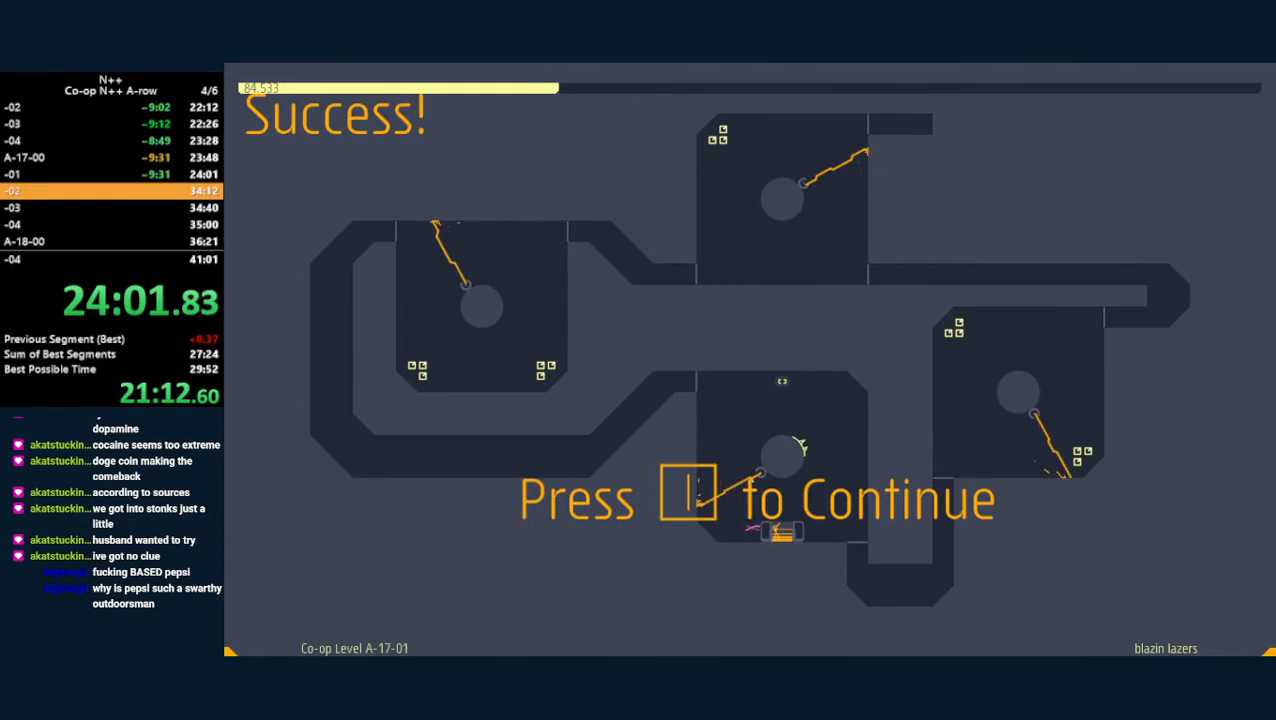
key("space")
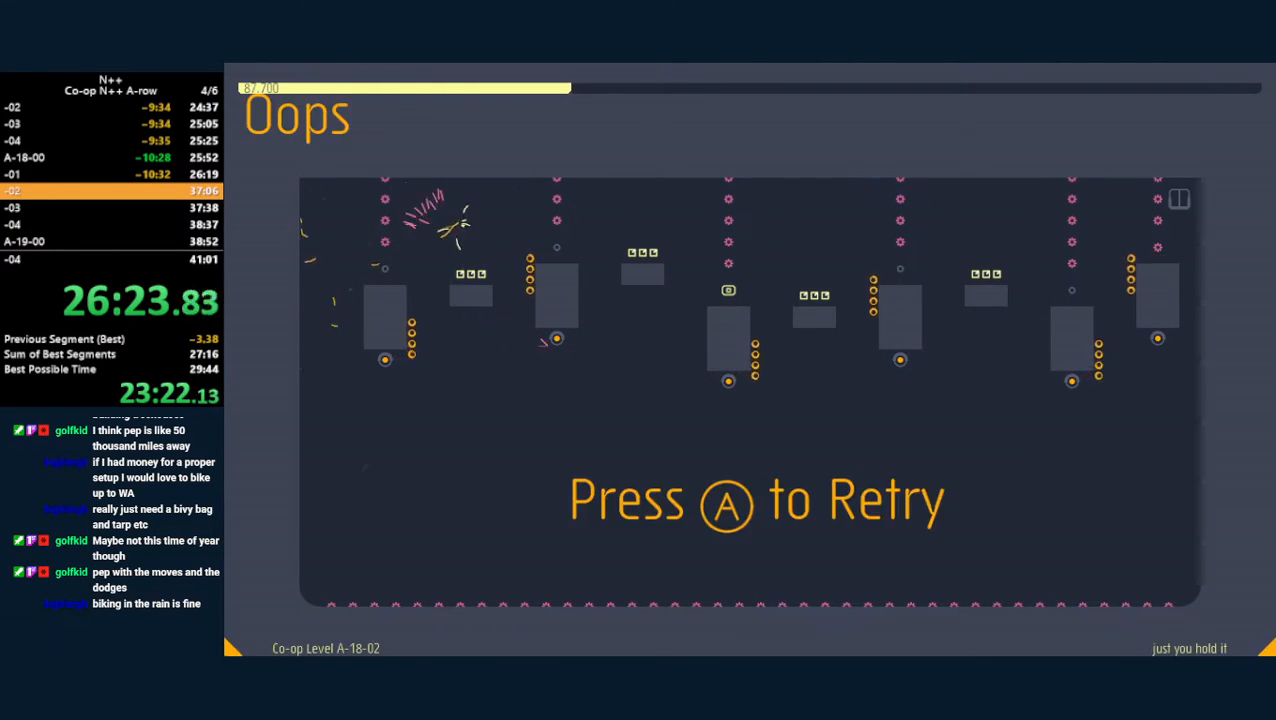
- Retry A-18-02, clear it and A-18-03, then start level A-18-04
key("a")
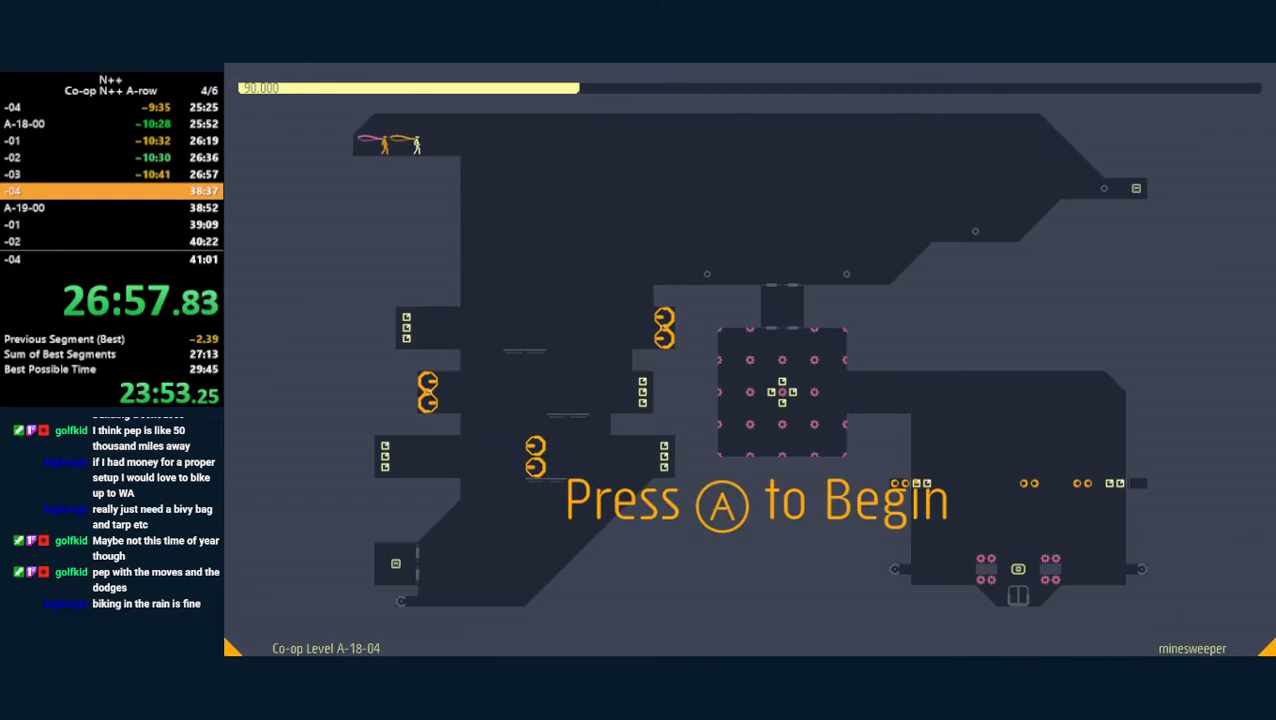
key("a")
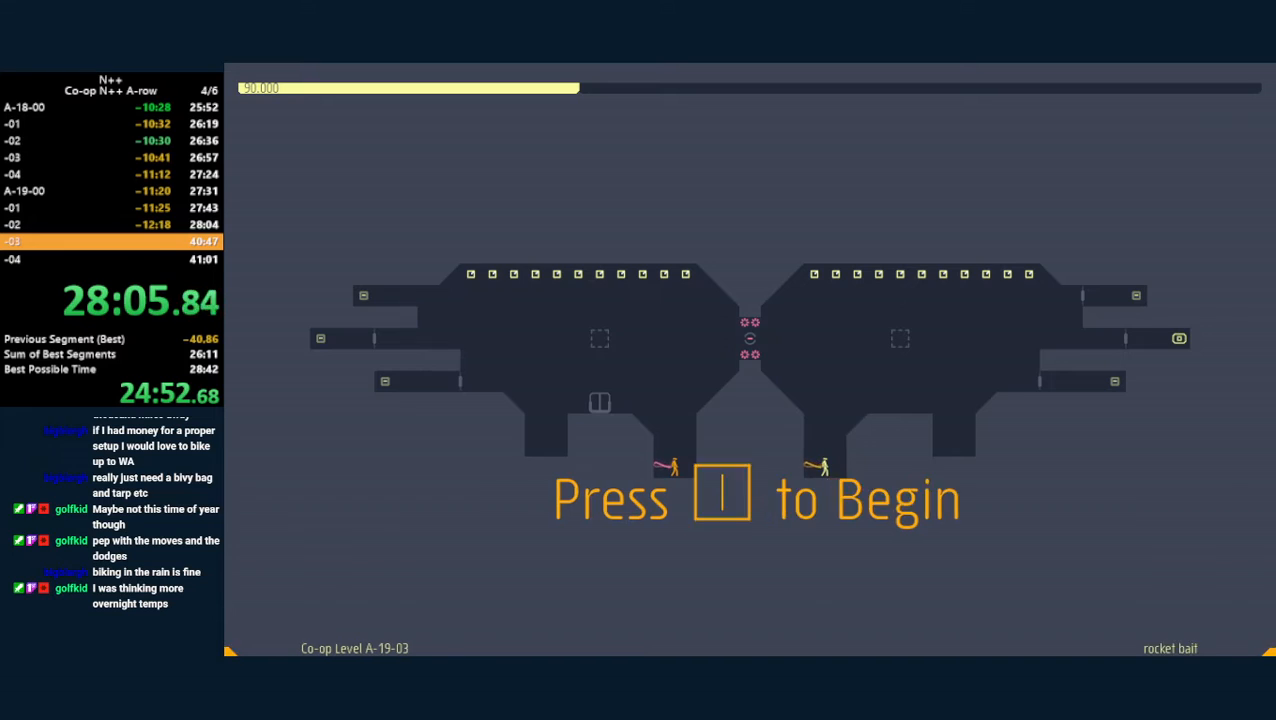
- Start and clear co-op level A-19-03, then begin final level A-19-04
key("space")
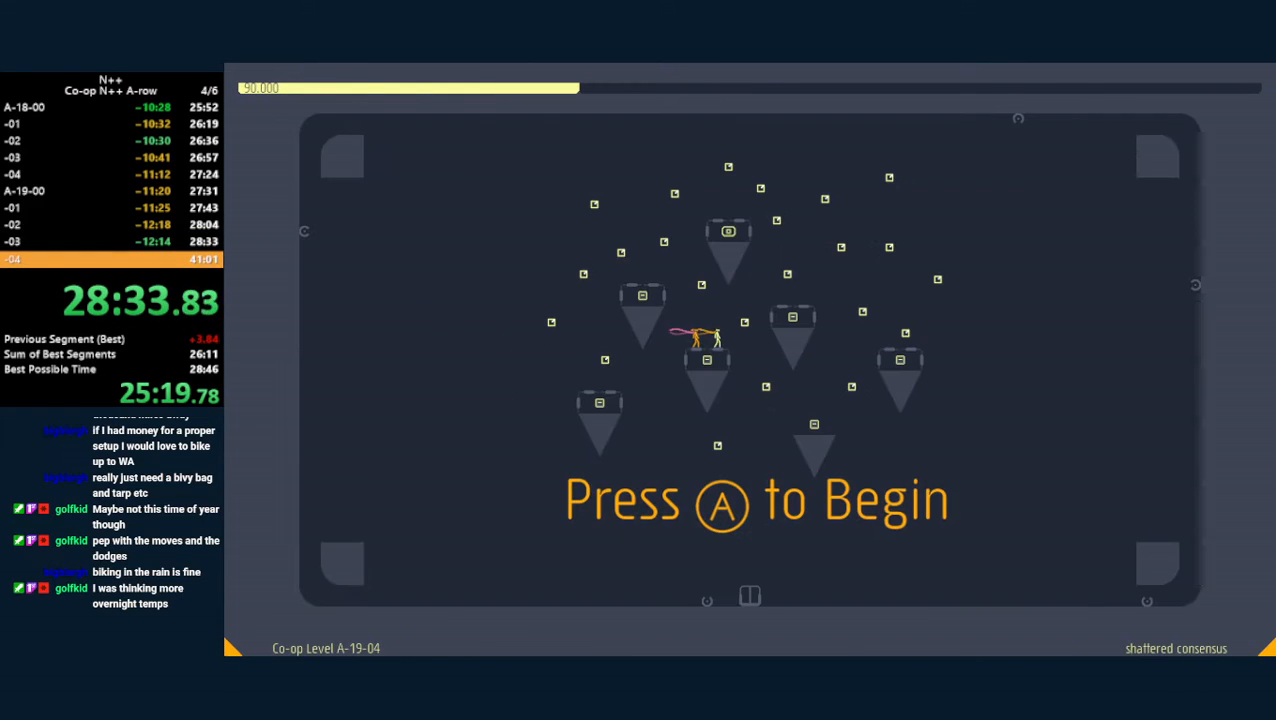
key("a")
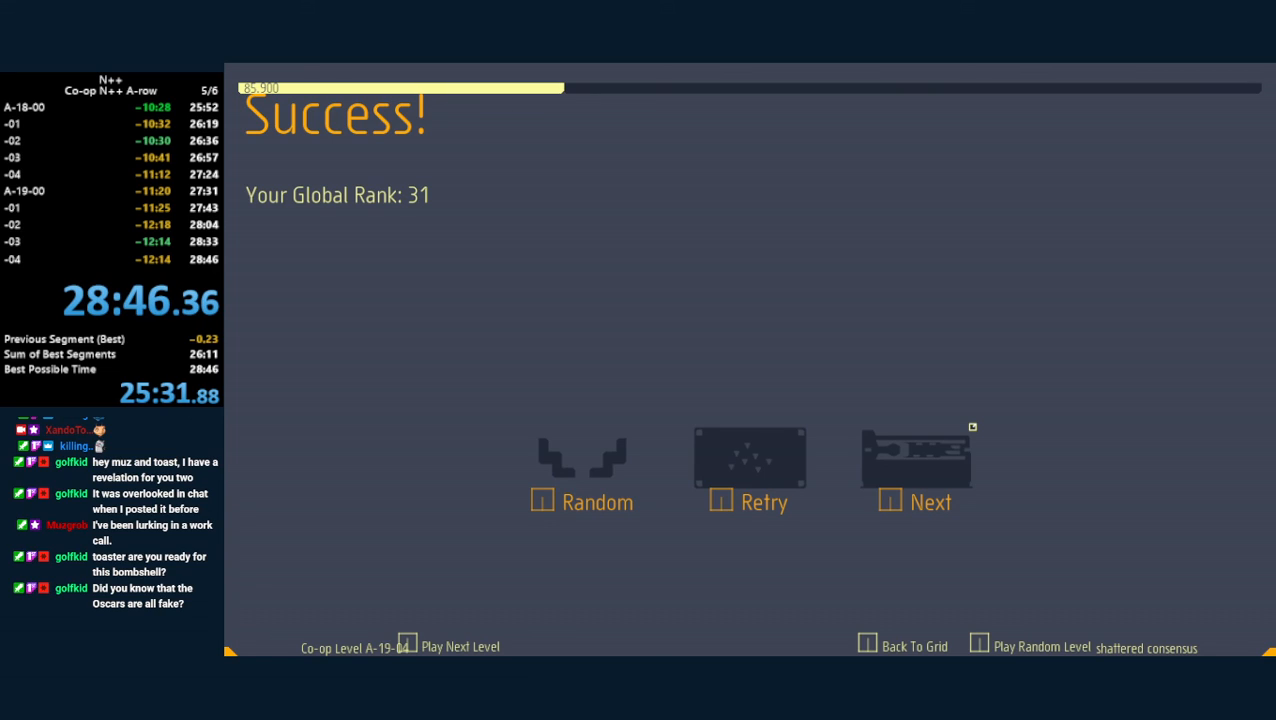
mouse_move(414, 325)
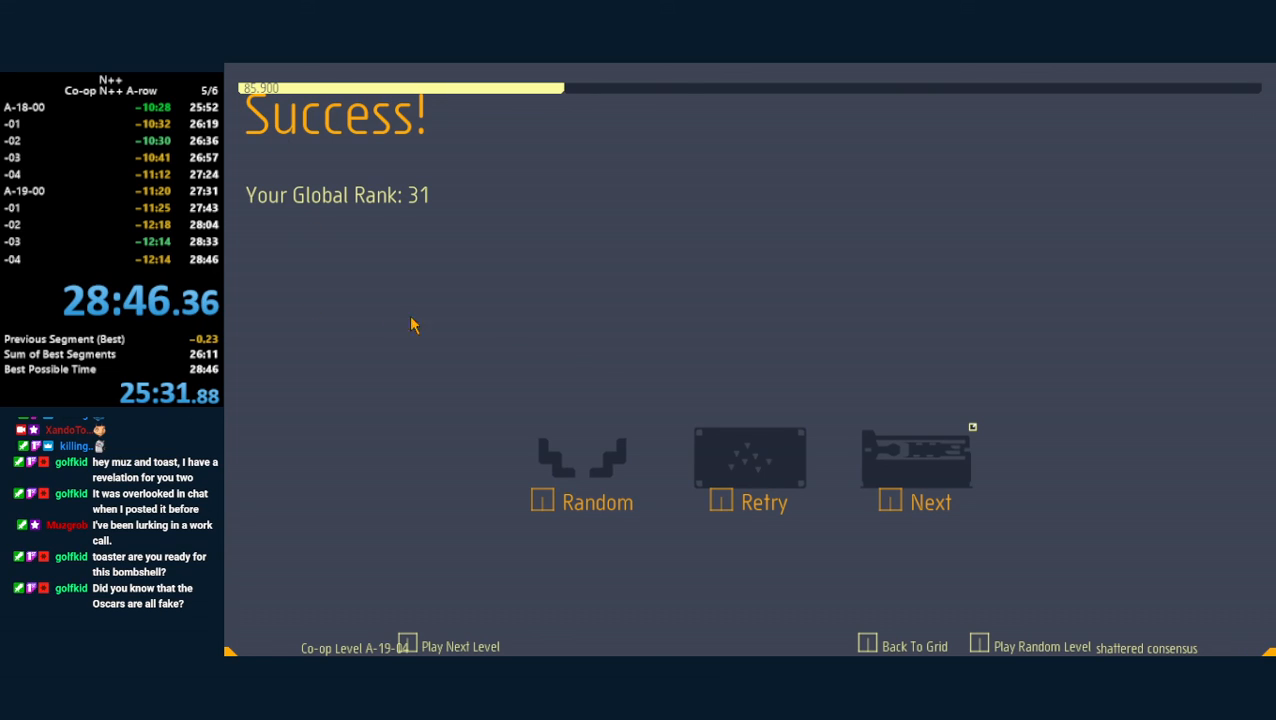